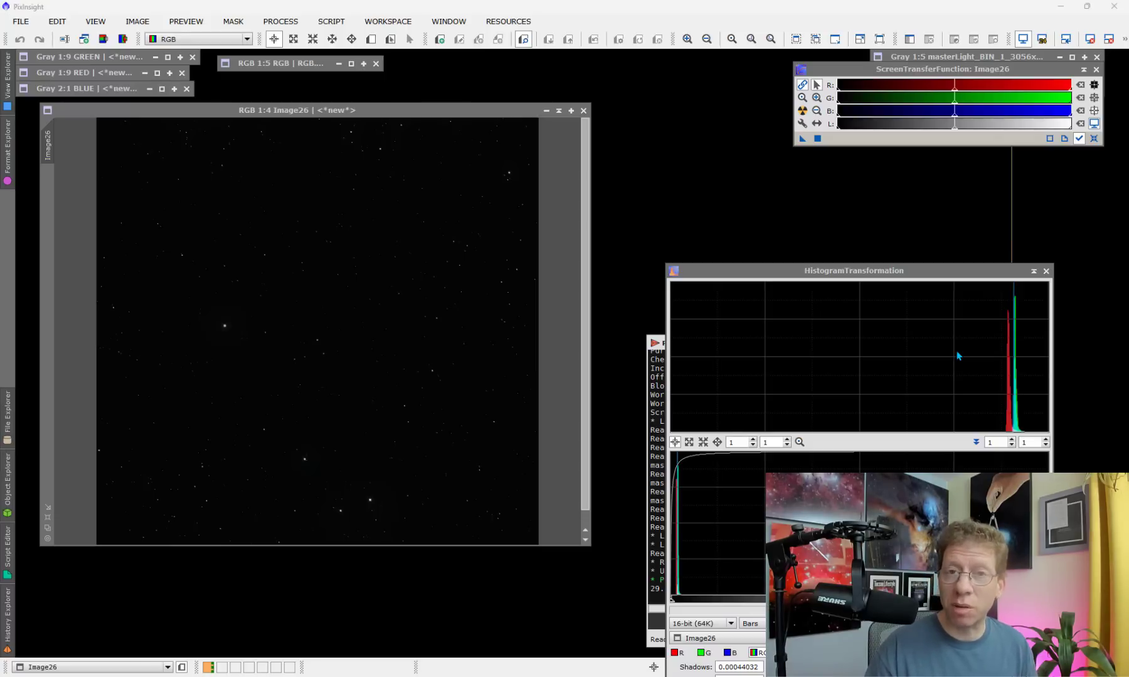
mouse_move(1013, 215)
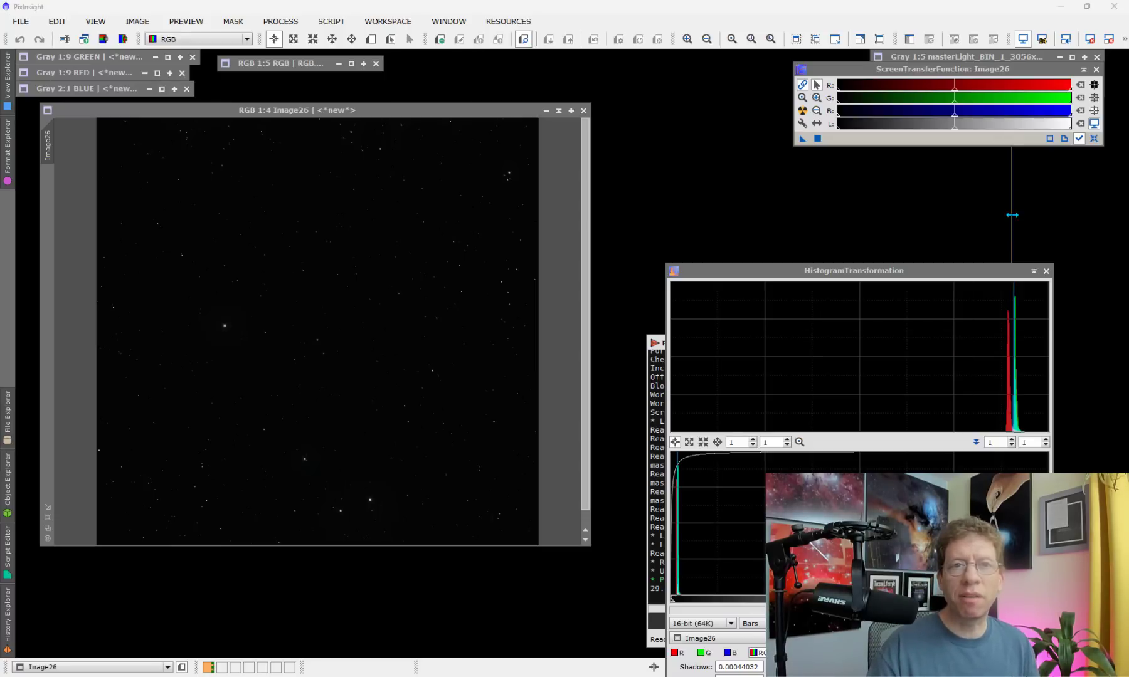
Move the ScreenTransferFunction window aside so the stretched Image26 star field stays visible.
left_click_drag(950, 69, 814, 70)
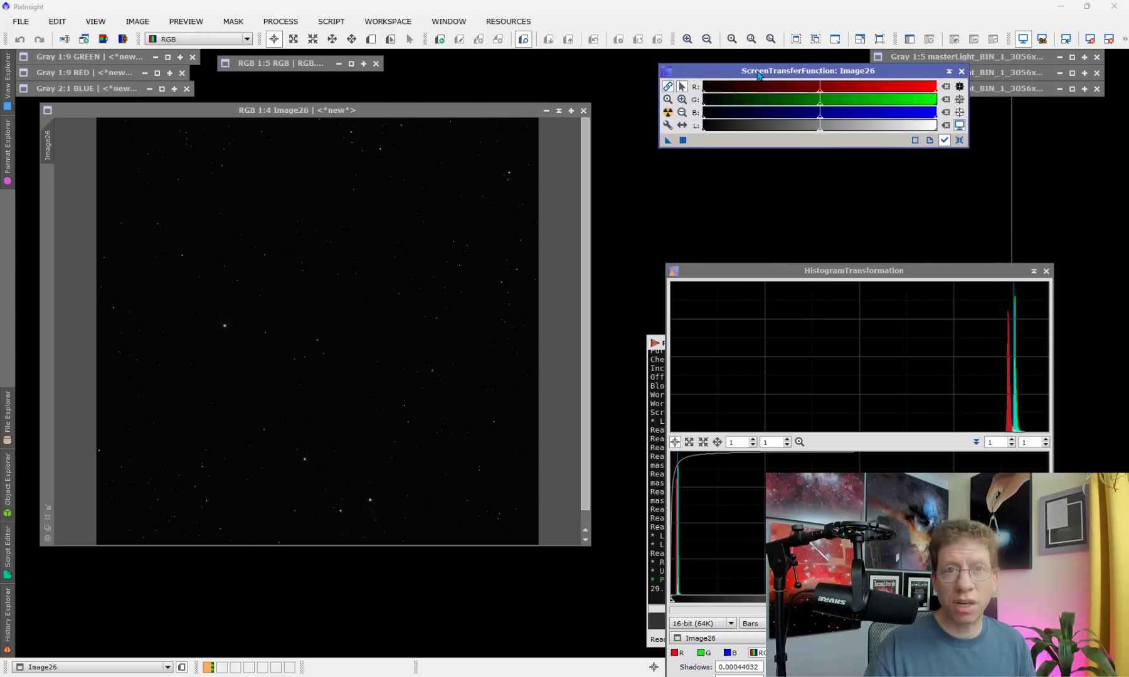
left_click_drag(809, 70, 769, 70)
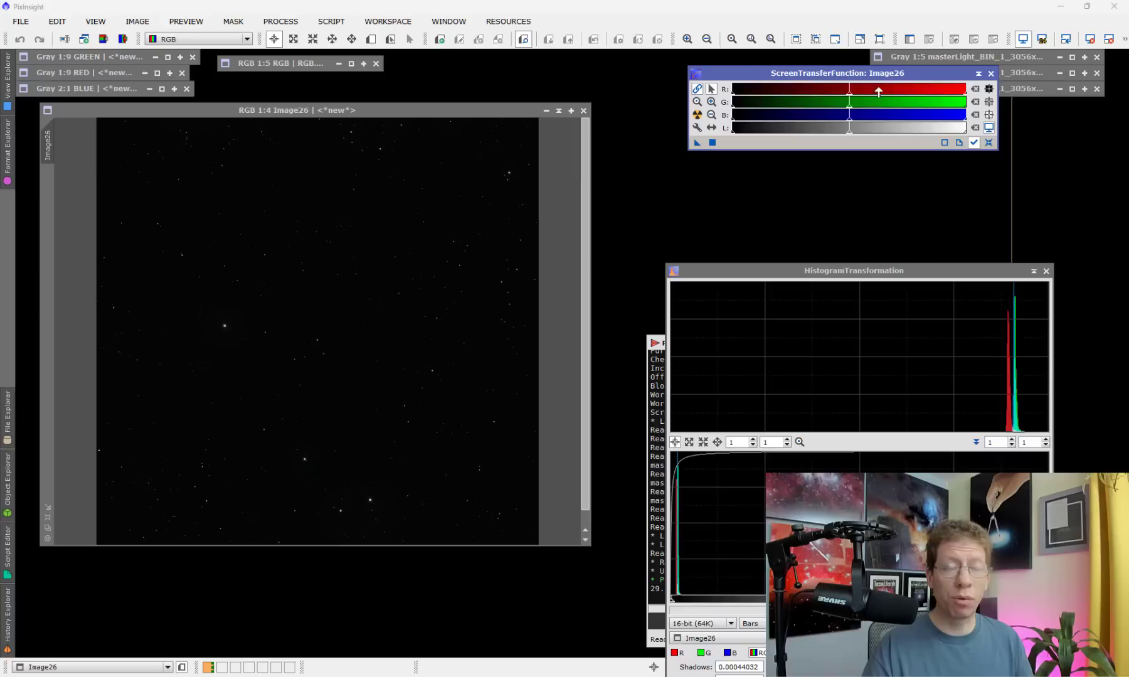
mouse_move(698, 115)
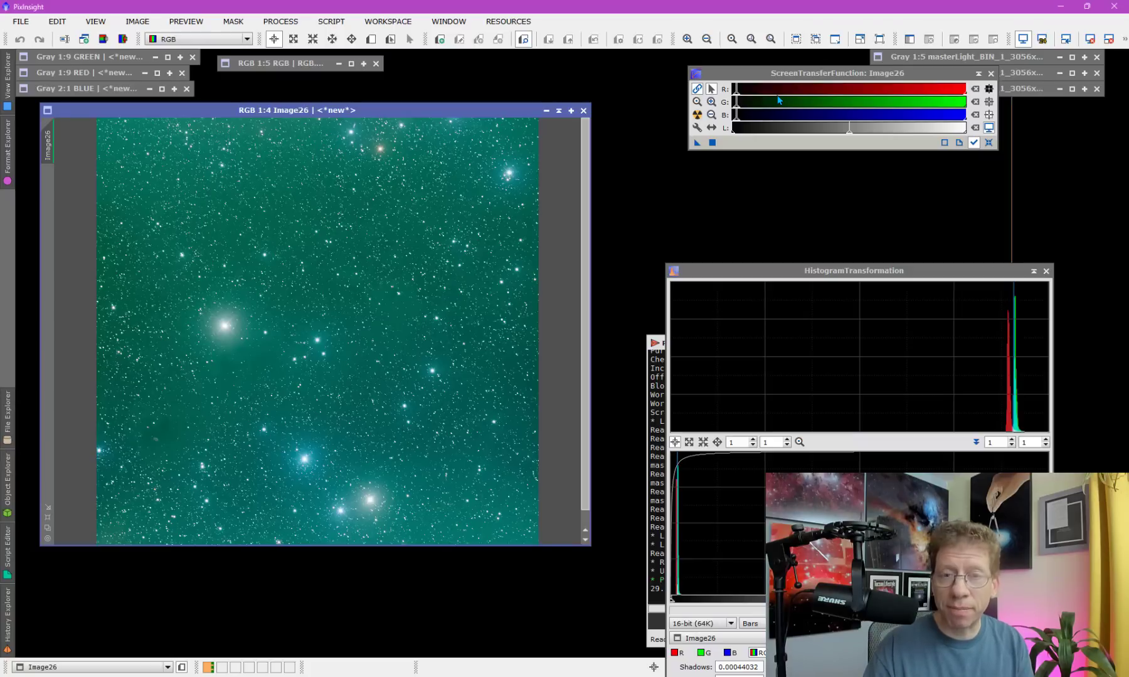
mouse_move(568, 281)
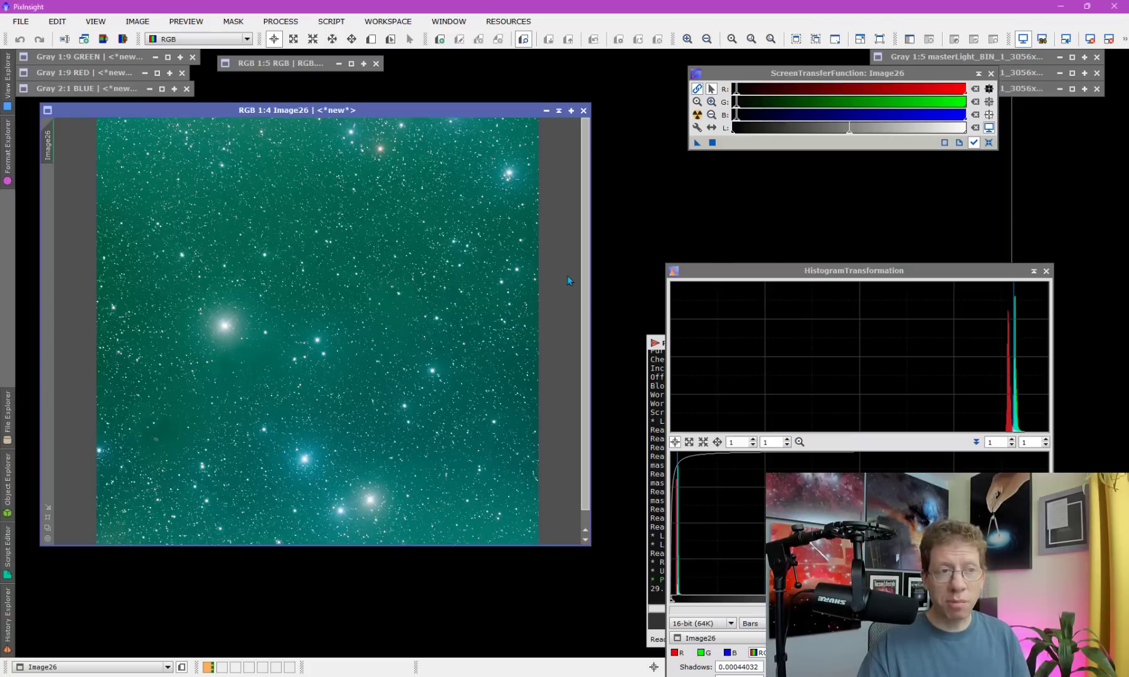
mouse_move(427, 276)
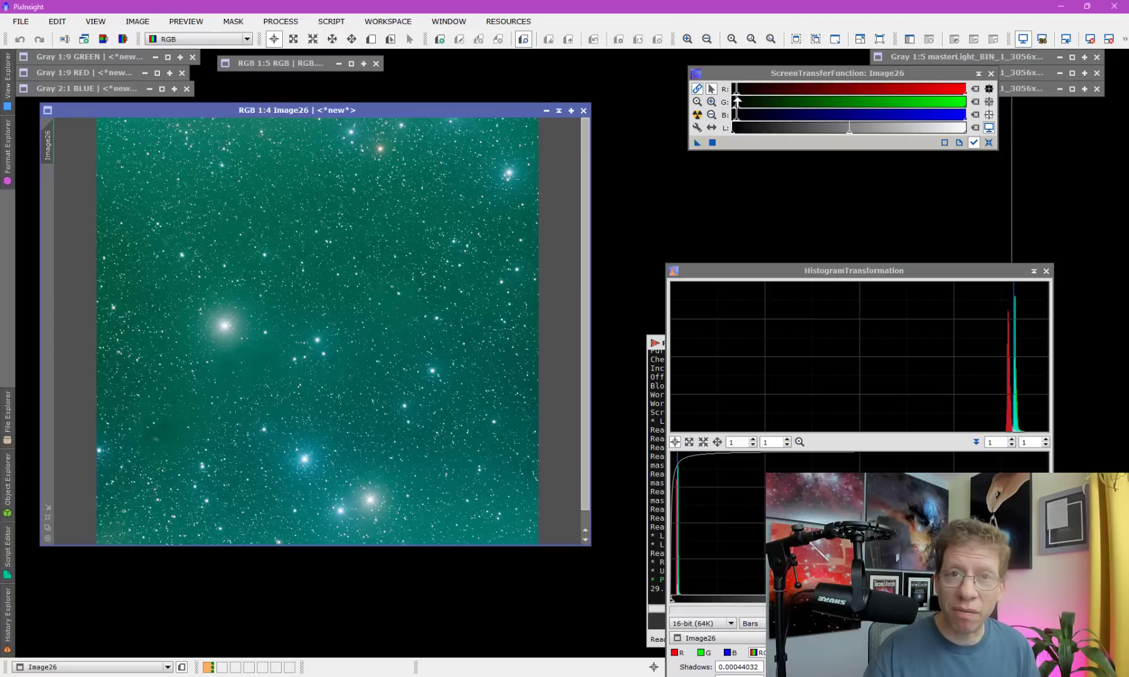
mouse_move(733, 183)
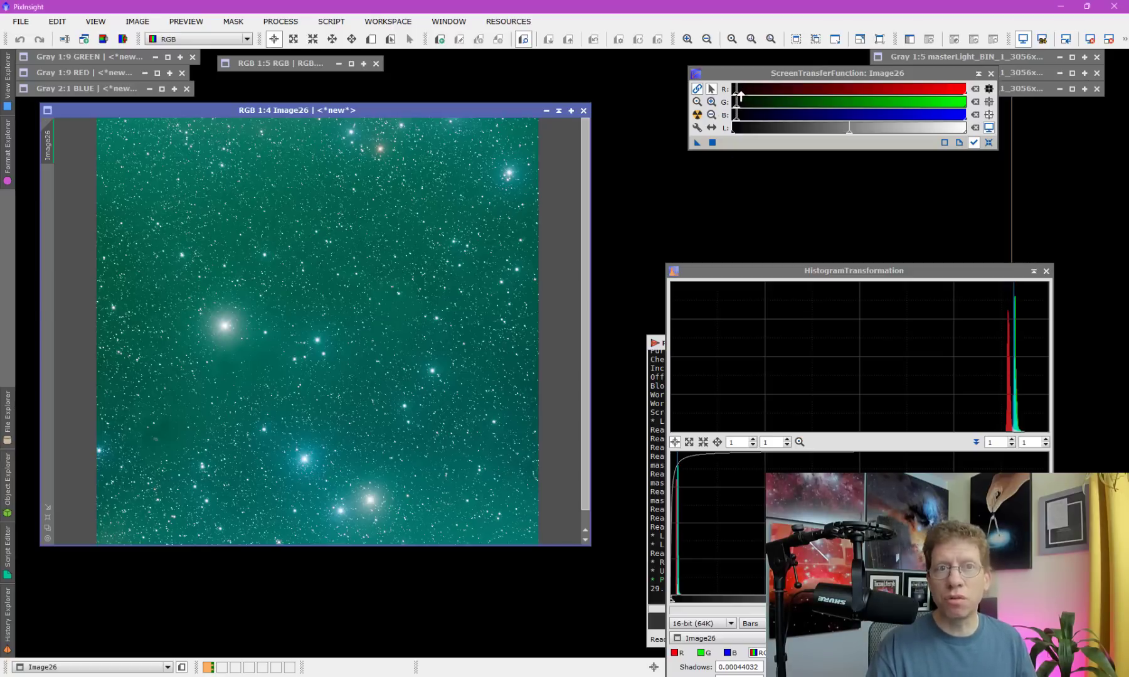
mouse_move(723, 112)
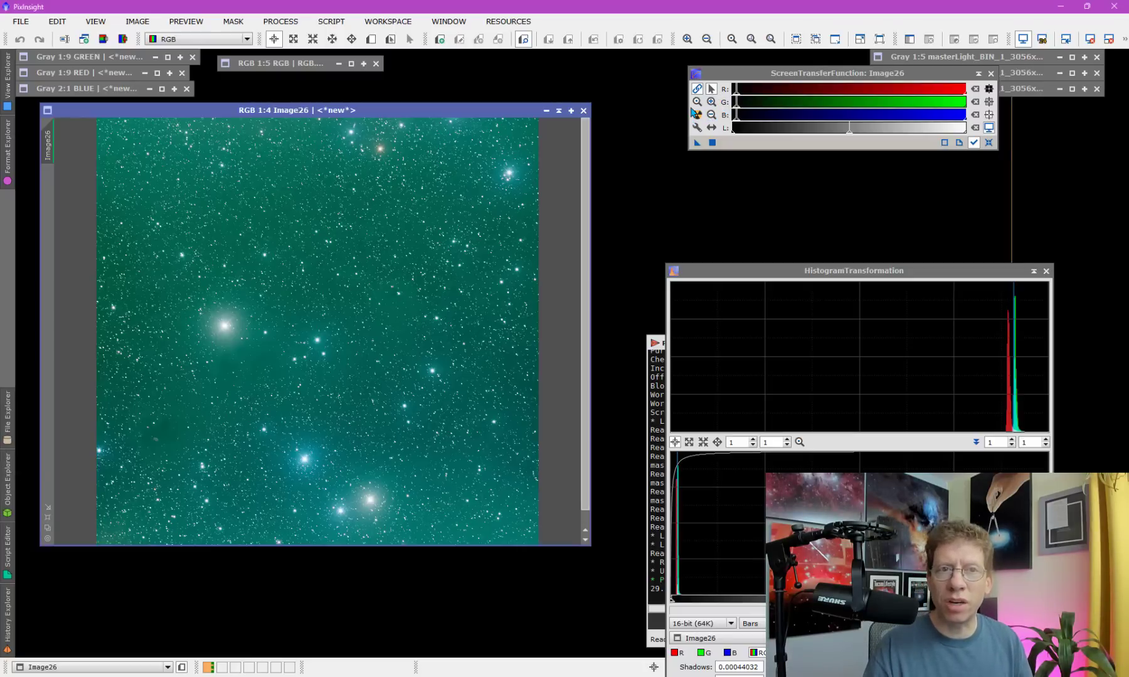
Widen the ScreenTransferFunction window across the workspace to spread out its channel sliders.
left_click_drag(838, 73, 744, 73)
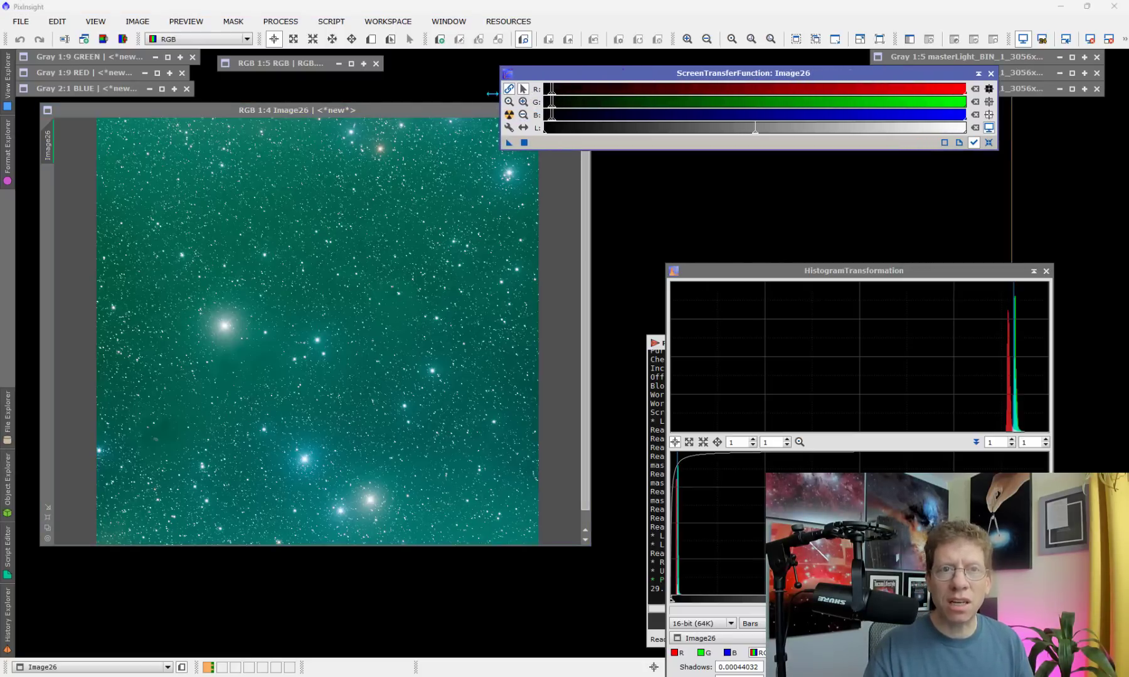
left_click_drag(744, 73, 640, 73)
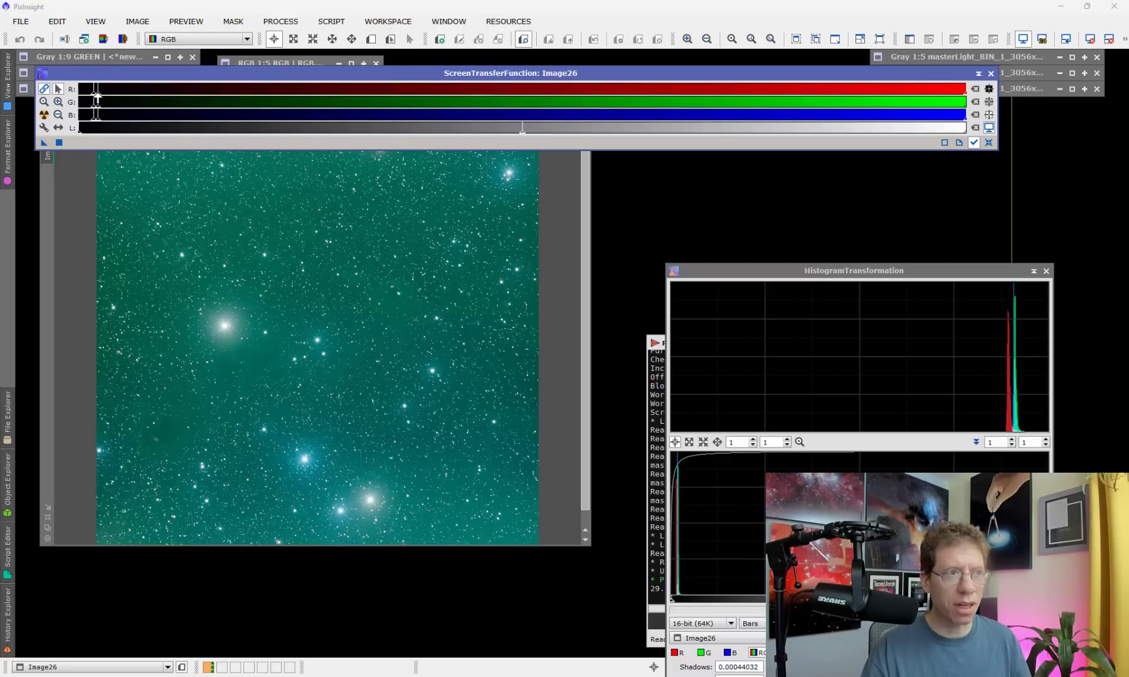
mouse_move(58, 101)
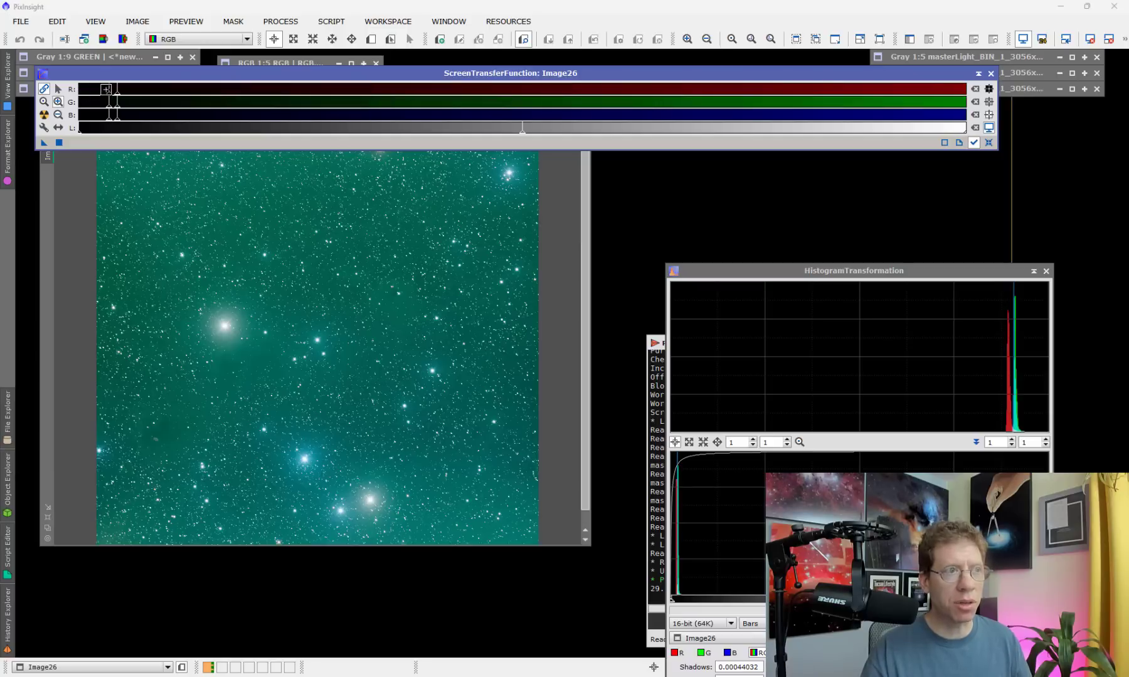
Raise the STF shadows clipping and lower the midtones balance to brighten Image26.
left_click_drag(108, 89, 231, 90)
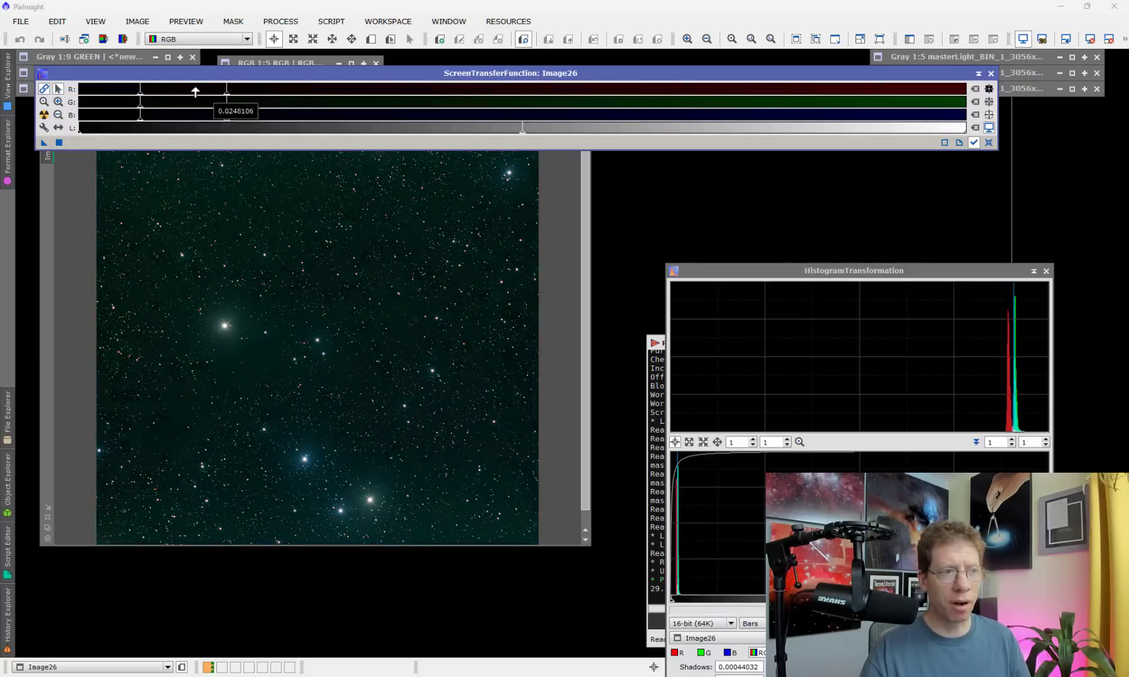
left_click_drag(225, 102, 157, 101)
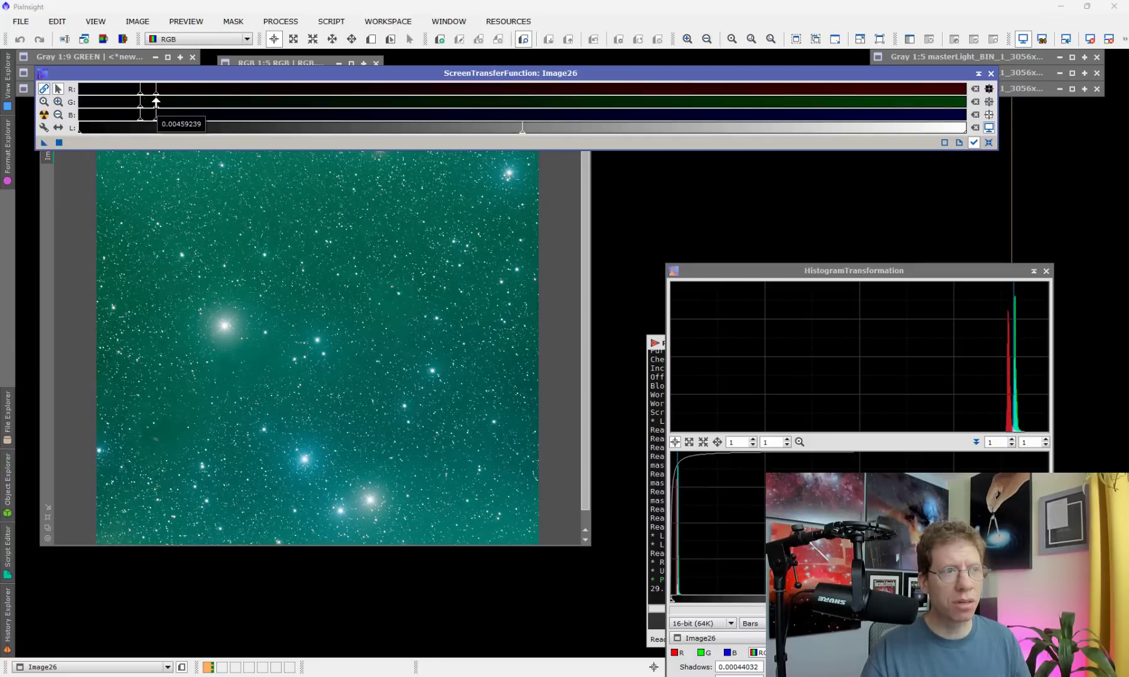
left_click_drag(154, 97, 142, 97)
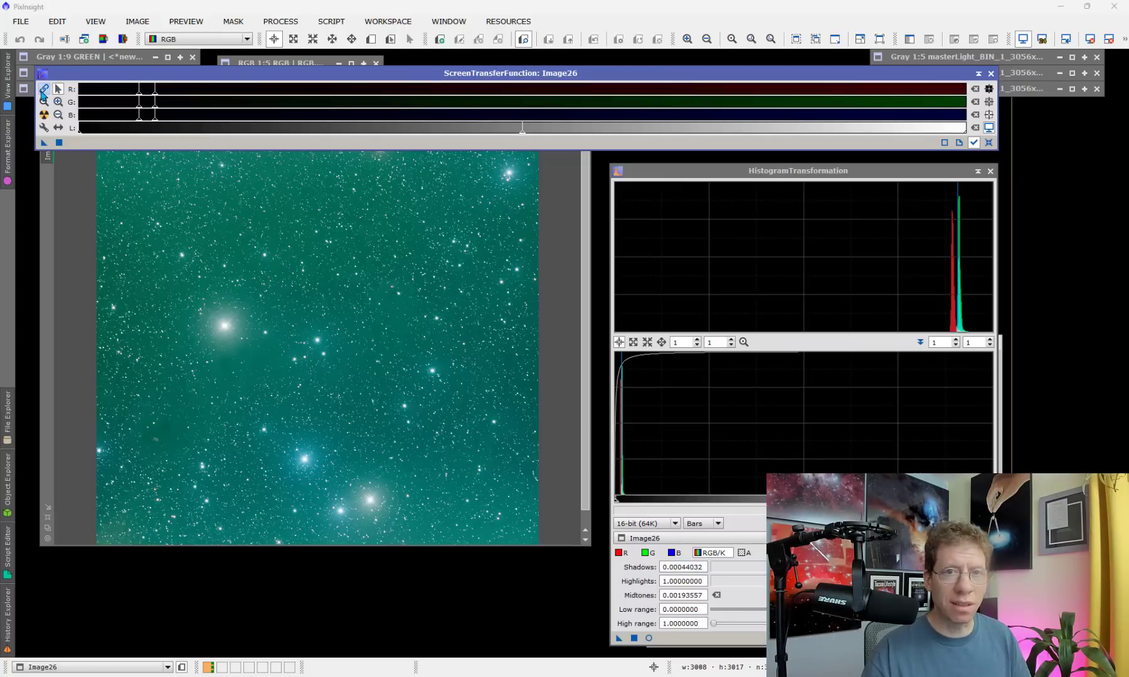
mouse_move(42, 89)
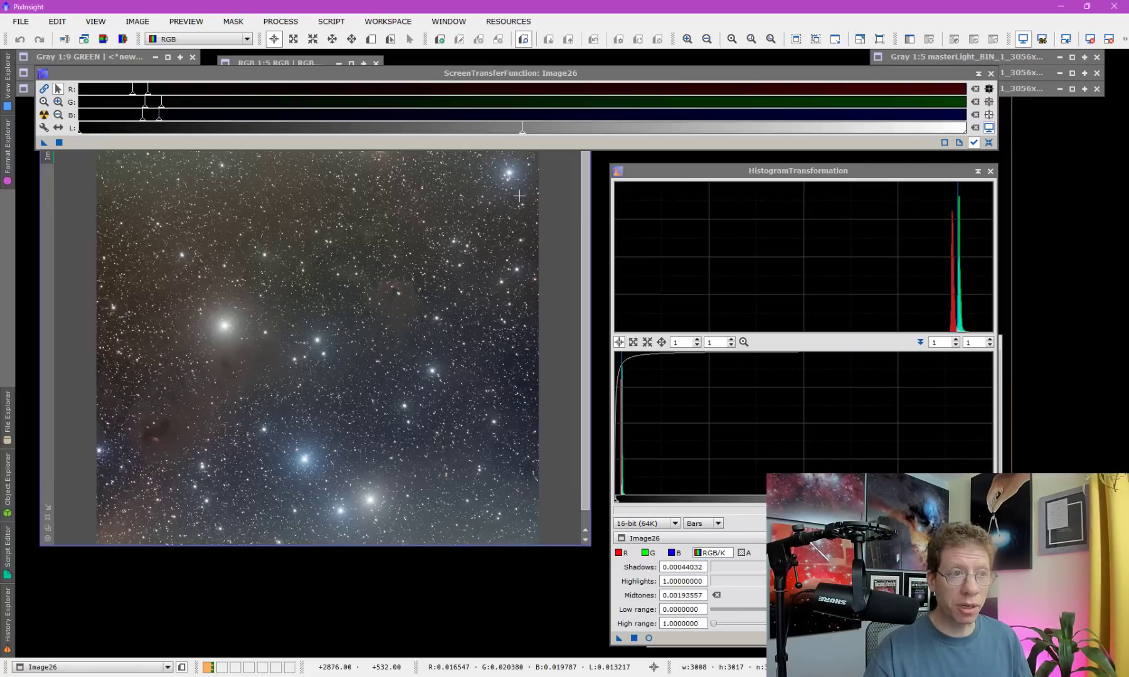
mouse_move(383, 296)
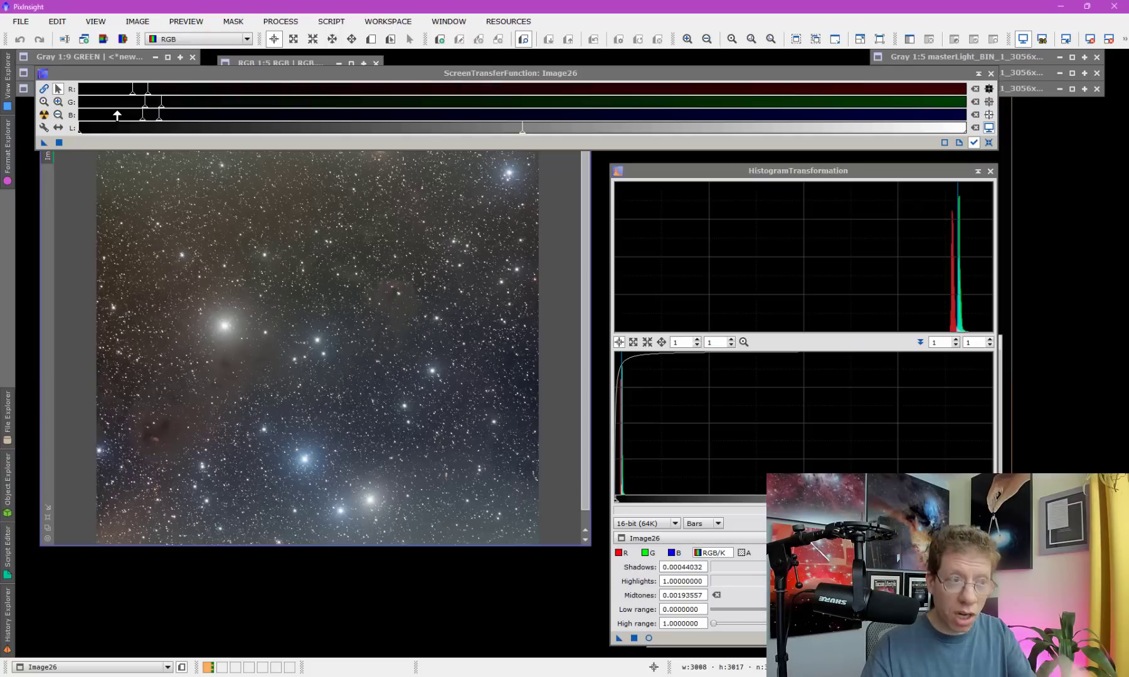
mouse_move(227, 236)
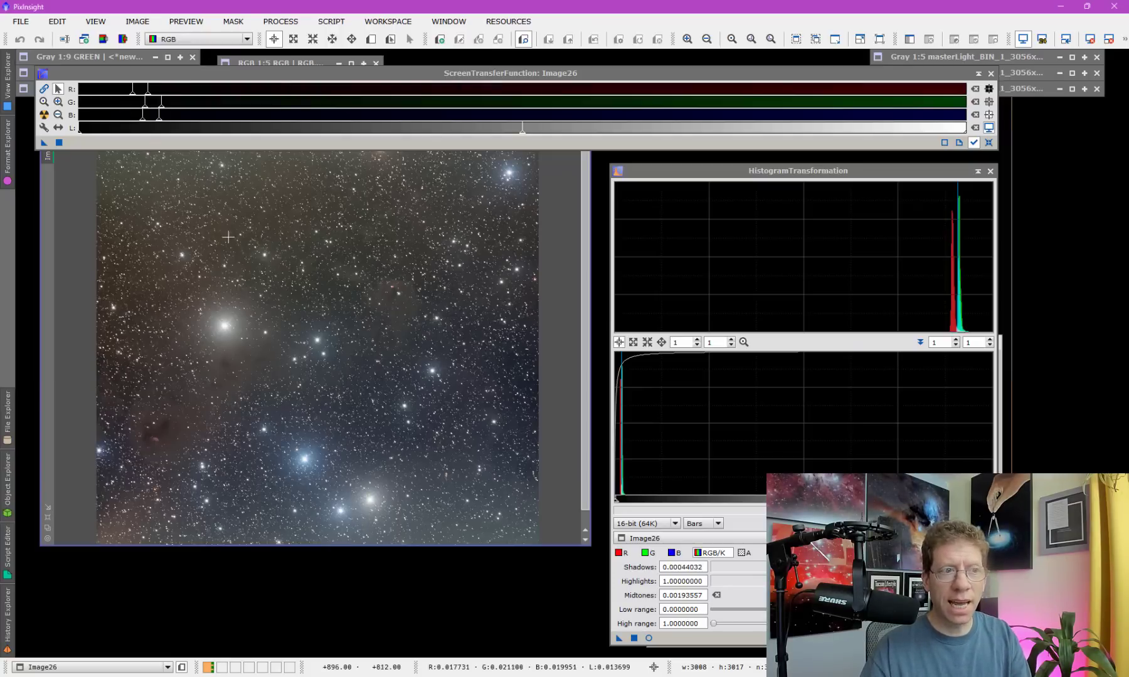
mouse_move(320, 323)
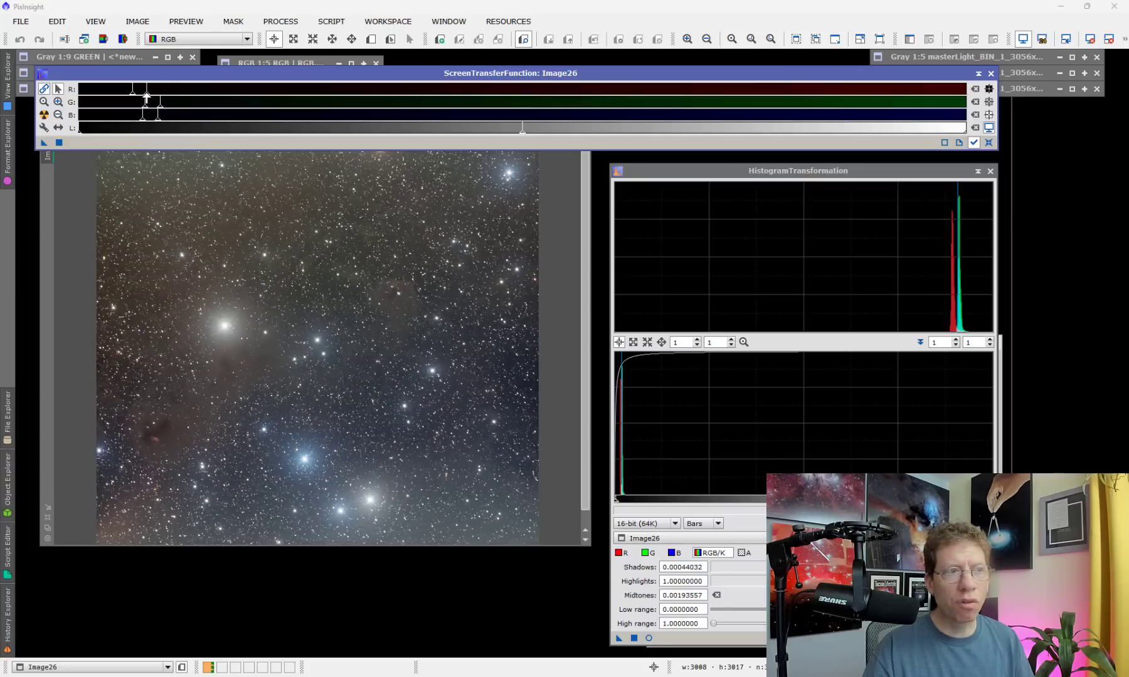
left_click_drag(144, 101, 145, 100)
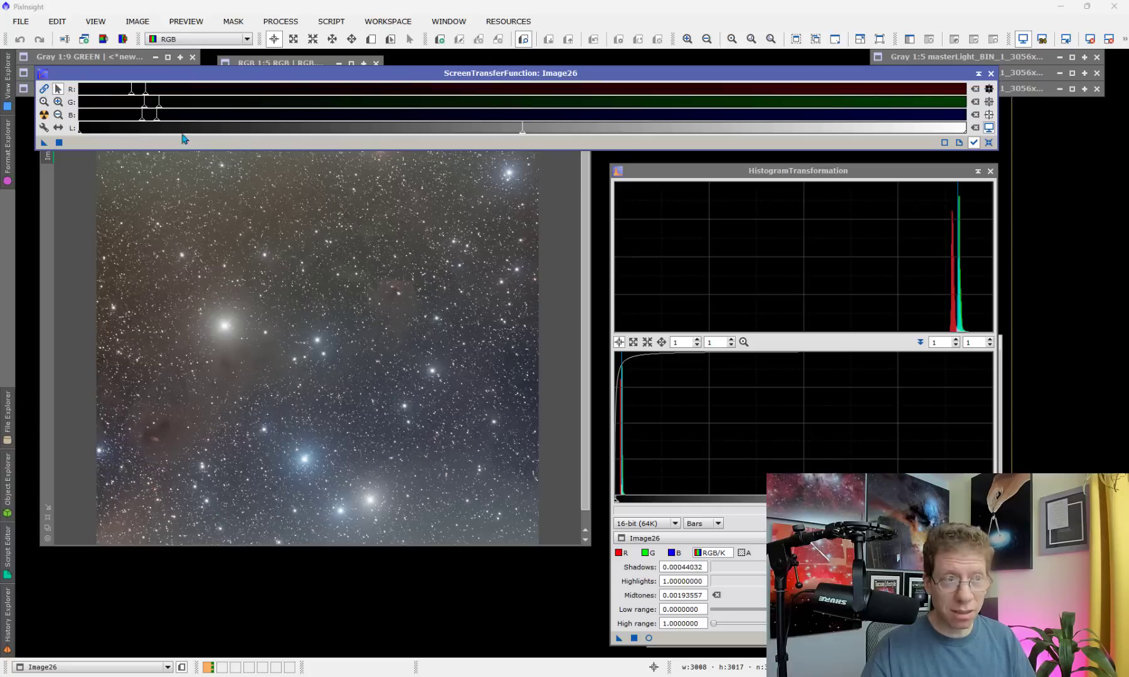
left_click_drag(158, 100, 141, 100)
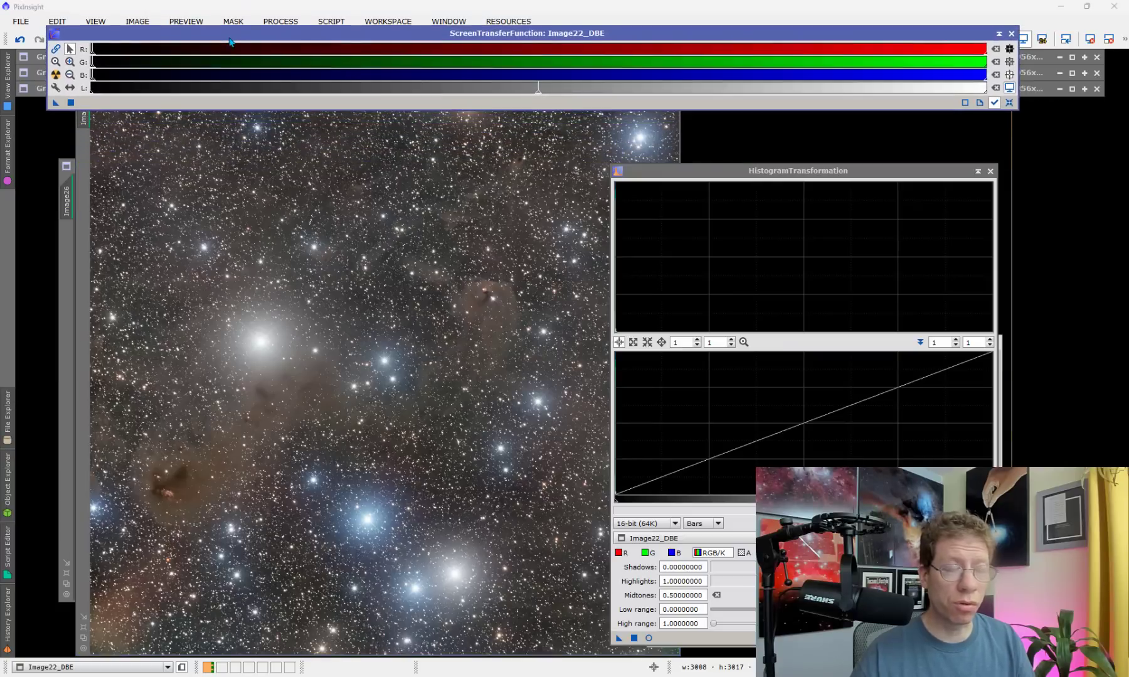
Transfer the Image22_DBE screen stretch settings into HistogramTransformation.
left_click_drag(526, 32, 538, 30)
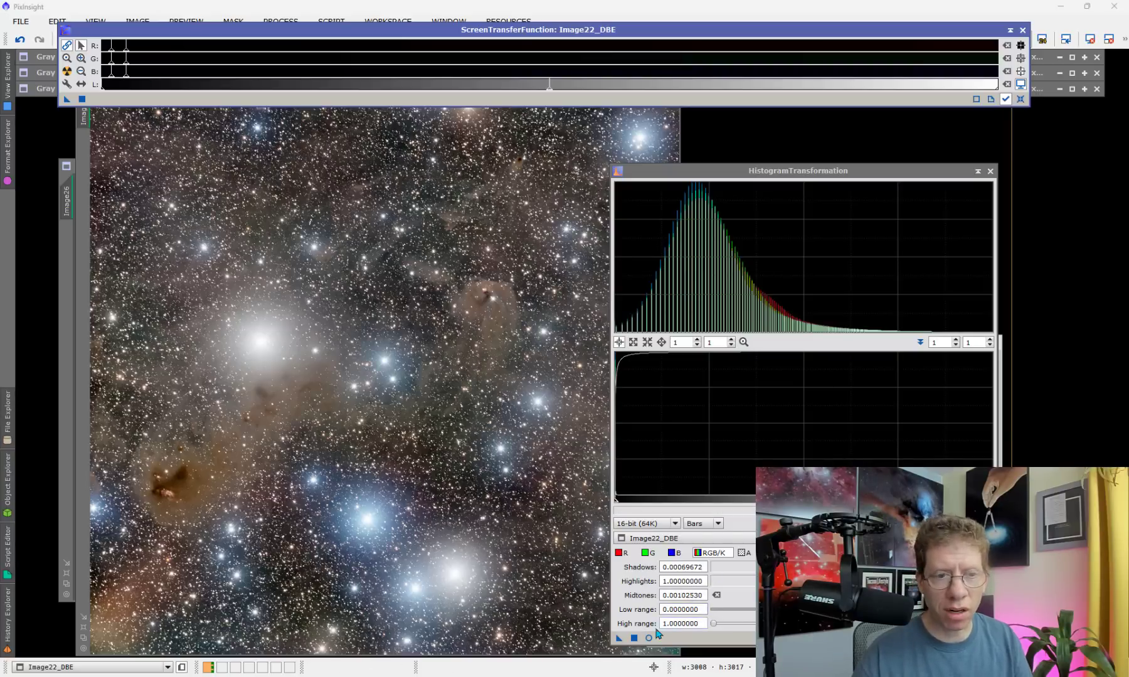
mouse_move(402, 516)
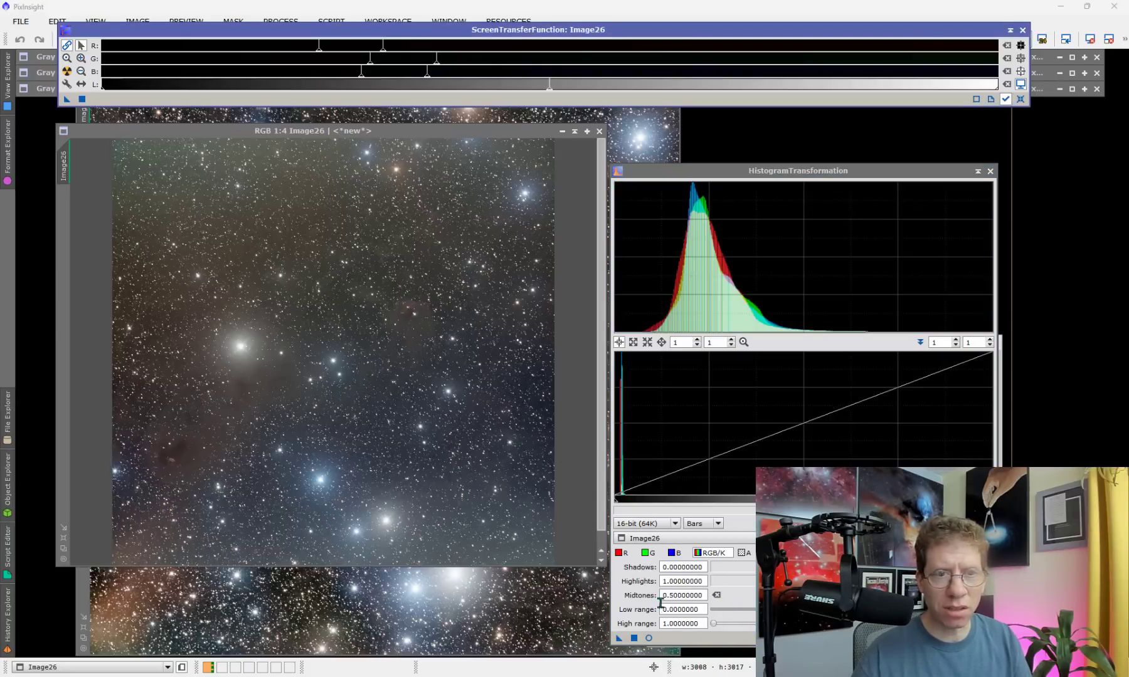
mouse_move(479, 580)
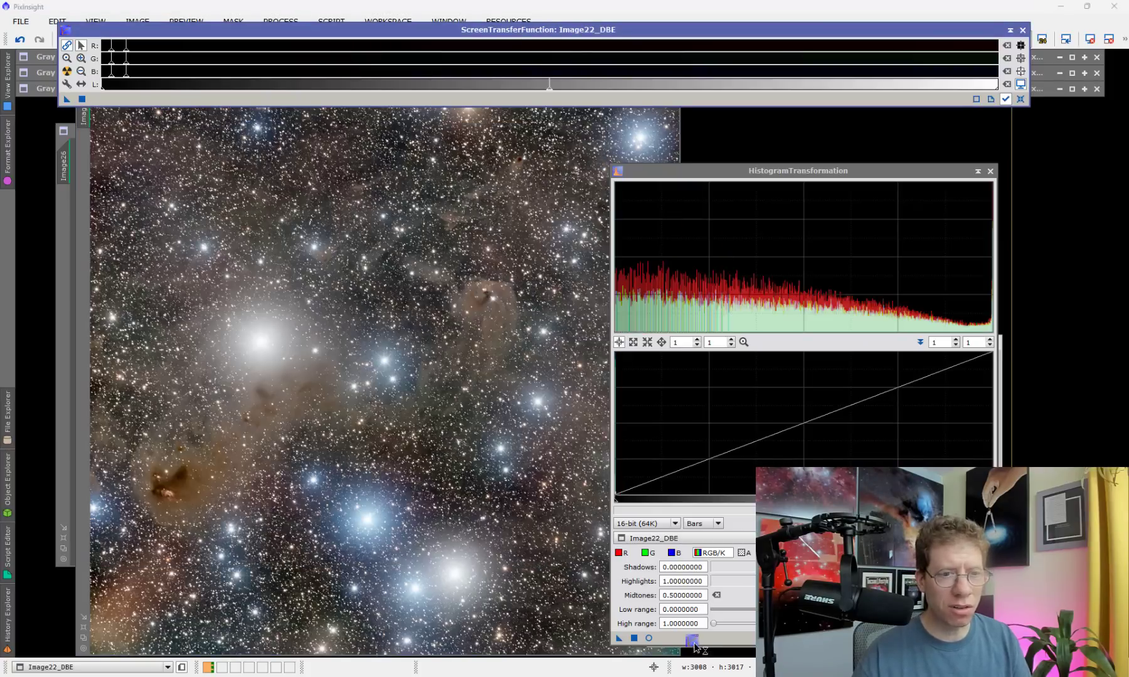
Switch to Image22_DBE briefly, then bring Image26 back with STF and HistogramTransformation targeting it.
left_click(690, 641)
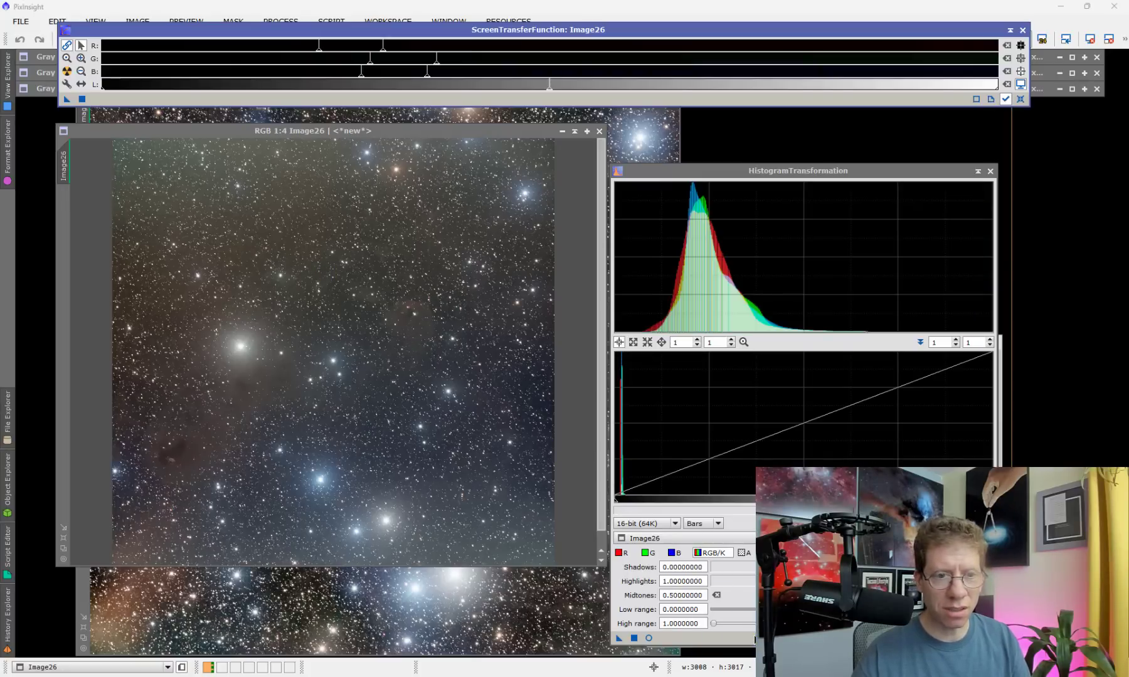
left_click(682, 609)
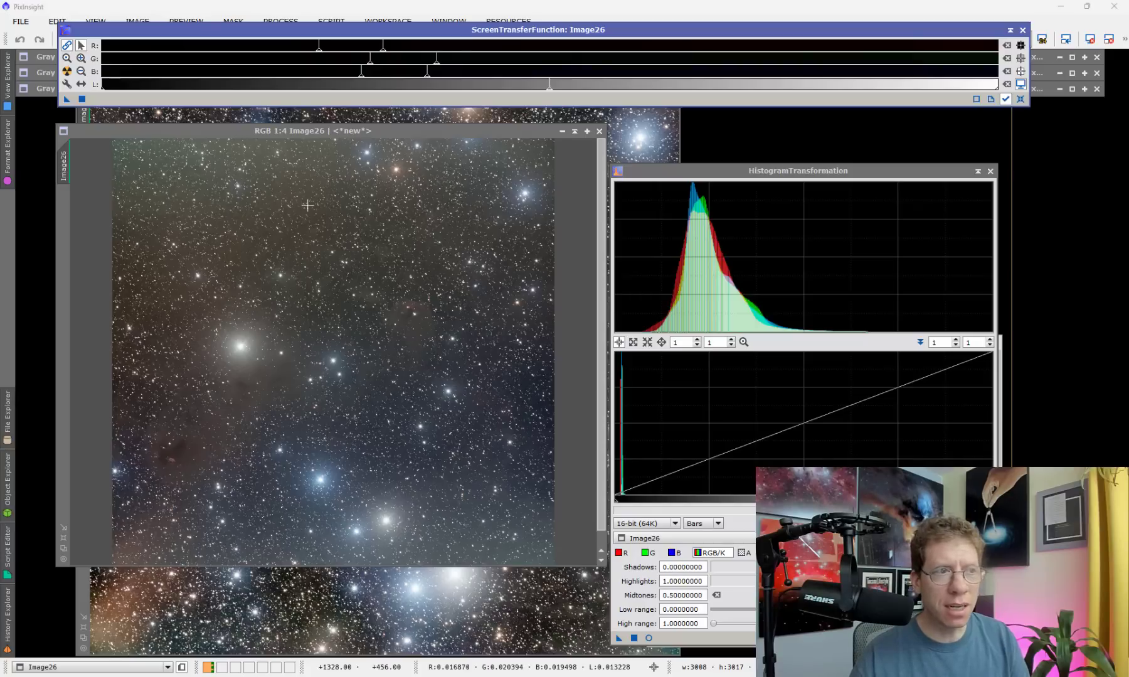
mouse_move(344, 300)
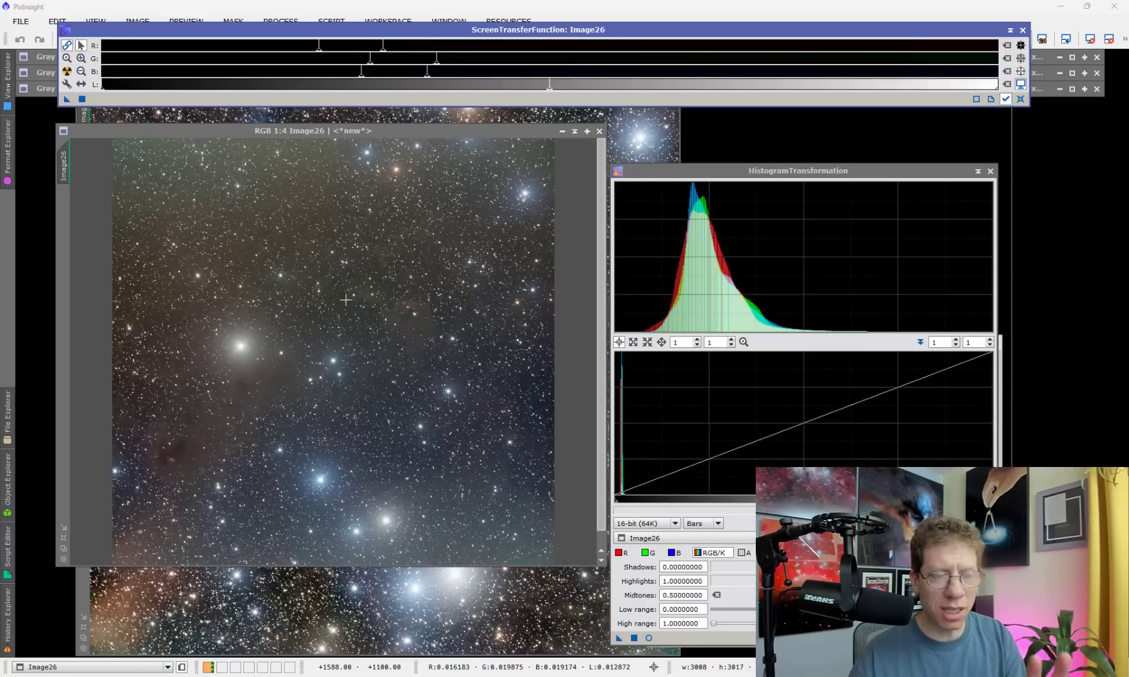
mouse_move(567, 273)
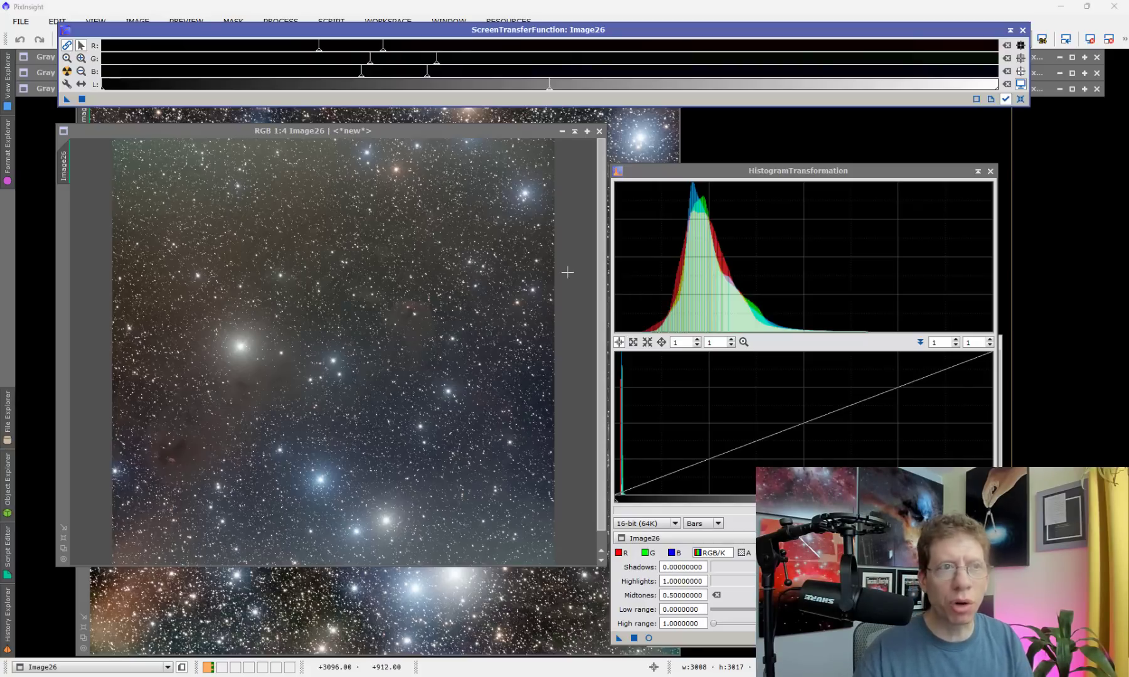
mouse_move(381, 345)
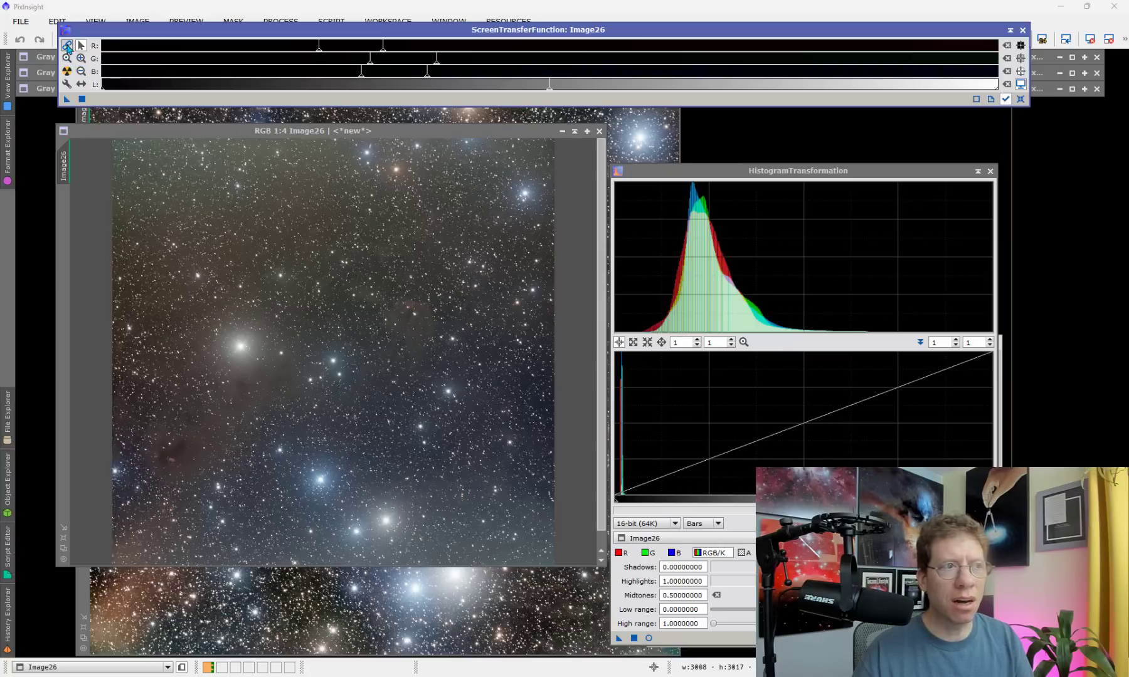
left_click(66, 45)
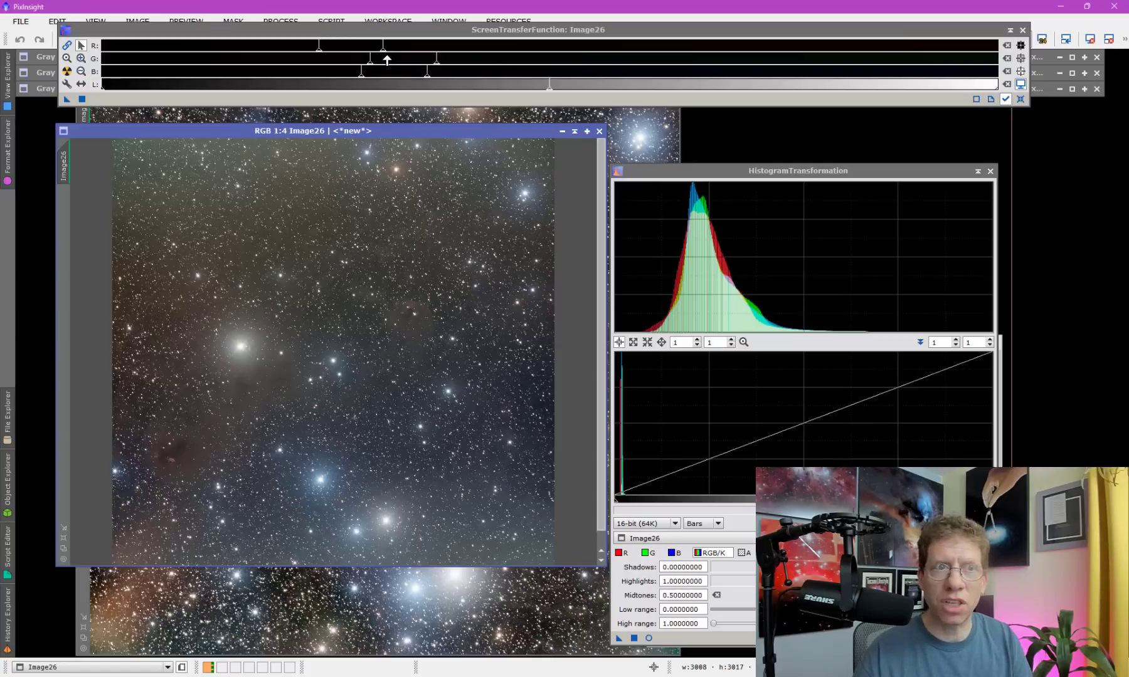
left_click(682, 567)
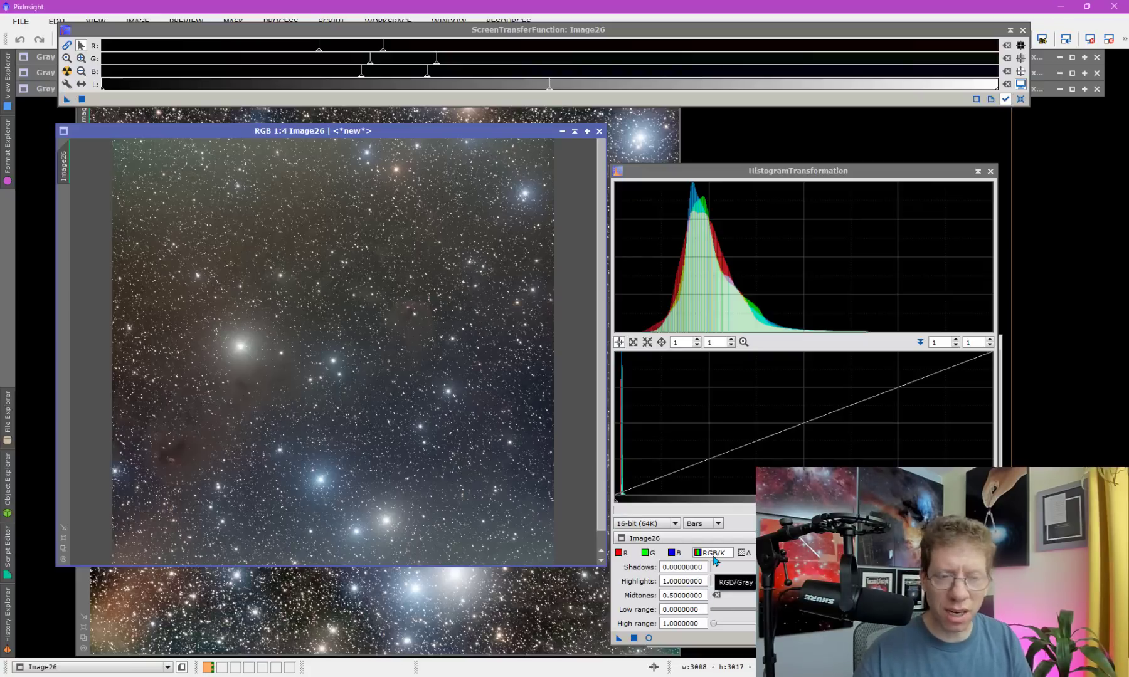
Copy Image26's STF stretch into HistogramTransformation and view the R channel's shadows and midtones values.
left_click(675, 553)
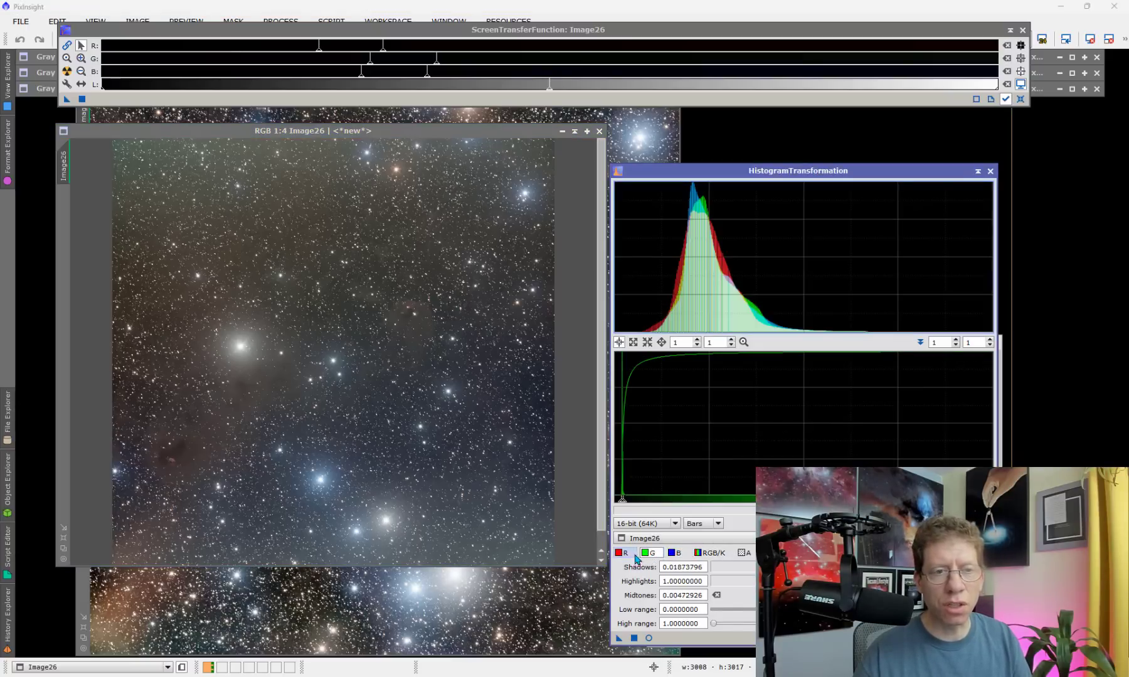
left_click(624, 553)
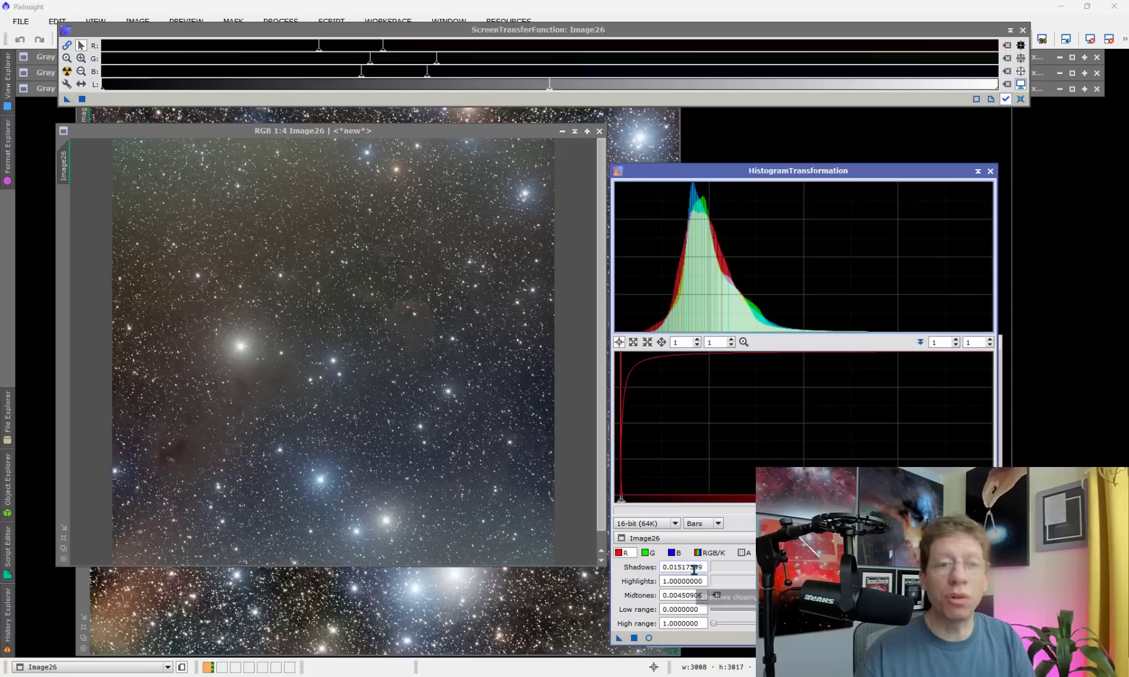
mouse_move(675, 553)
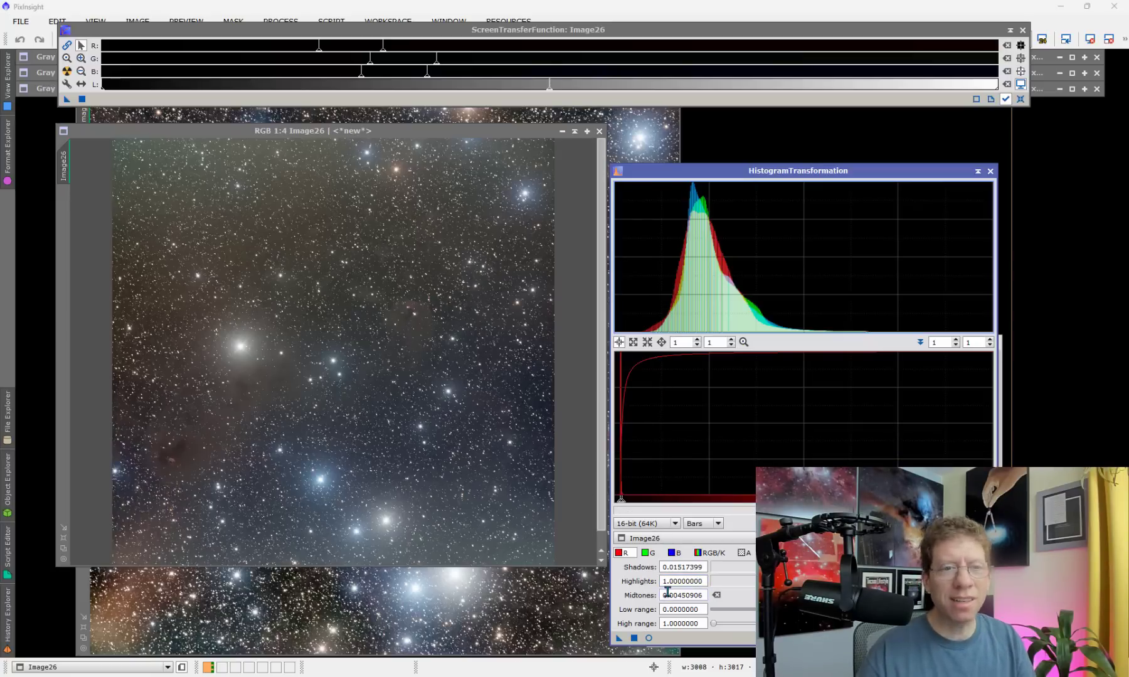
mouse_move(665, 596)
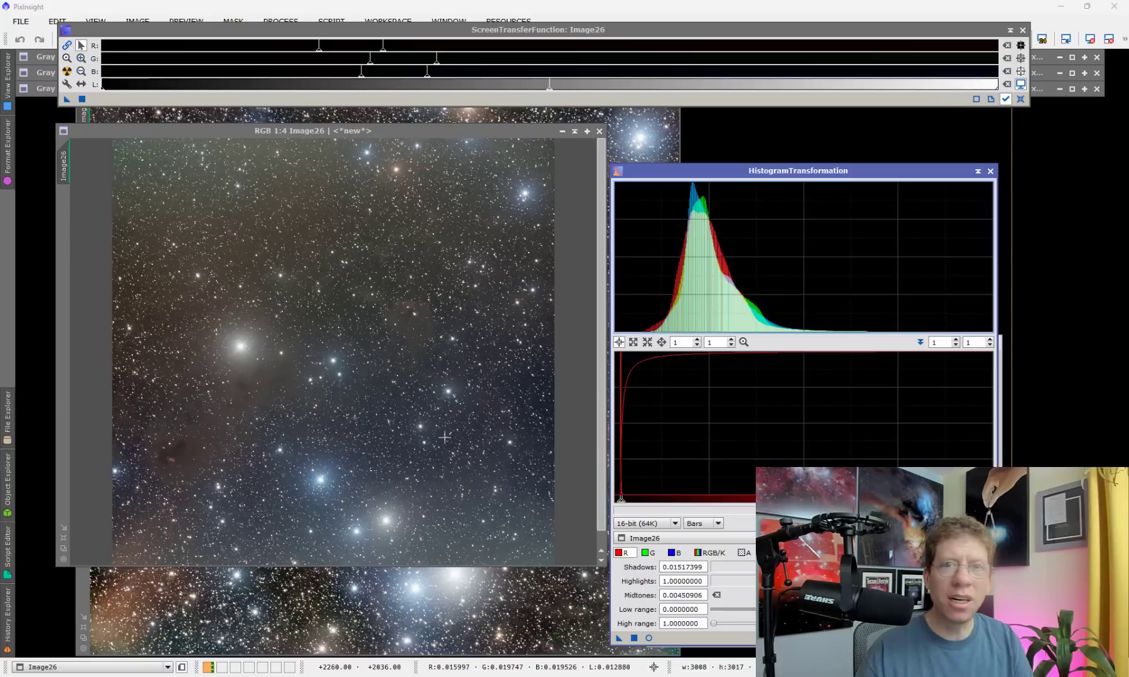
left_click(675, 553)
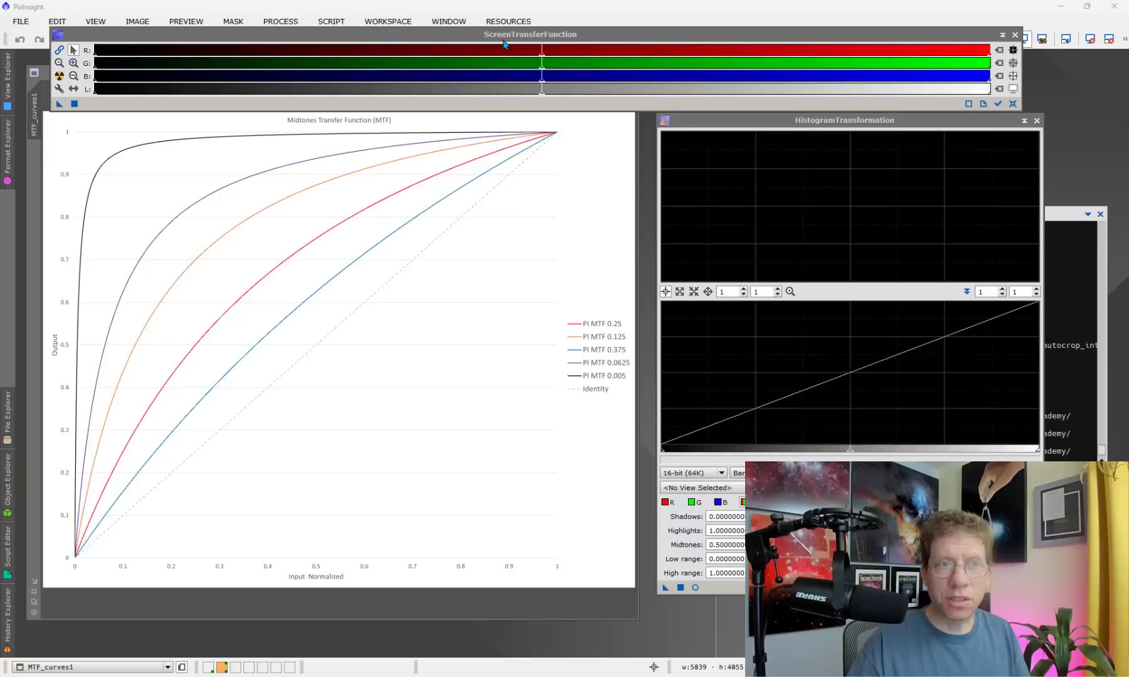
mouse_move(849, 205)
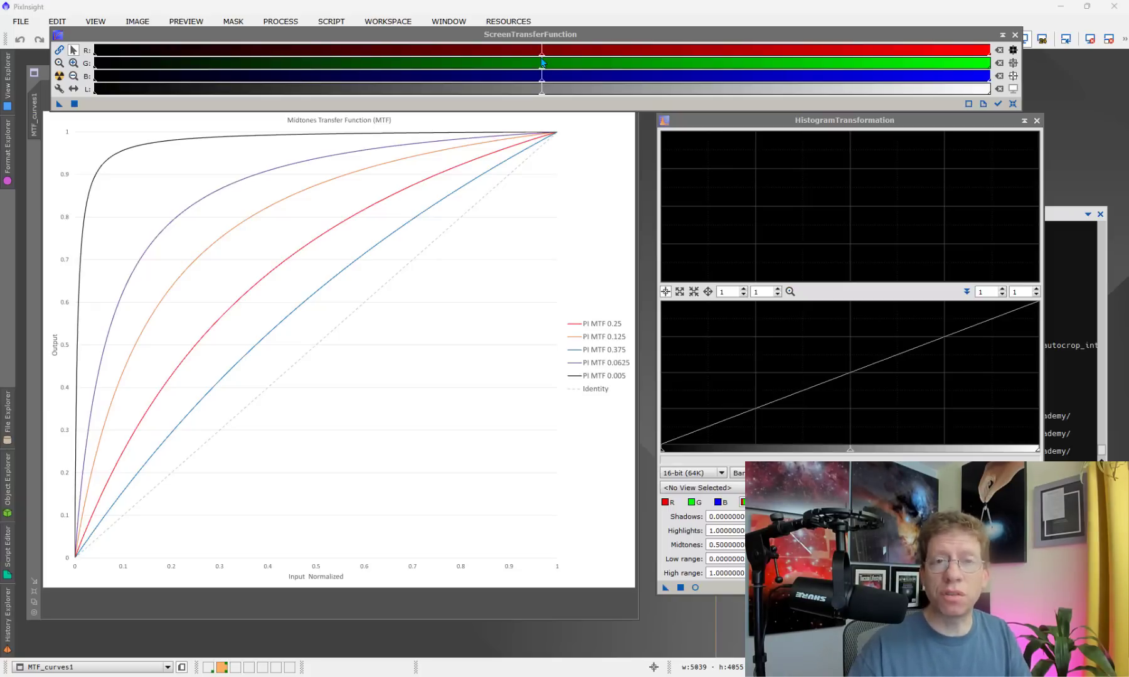
mouse_move(192, 439)
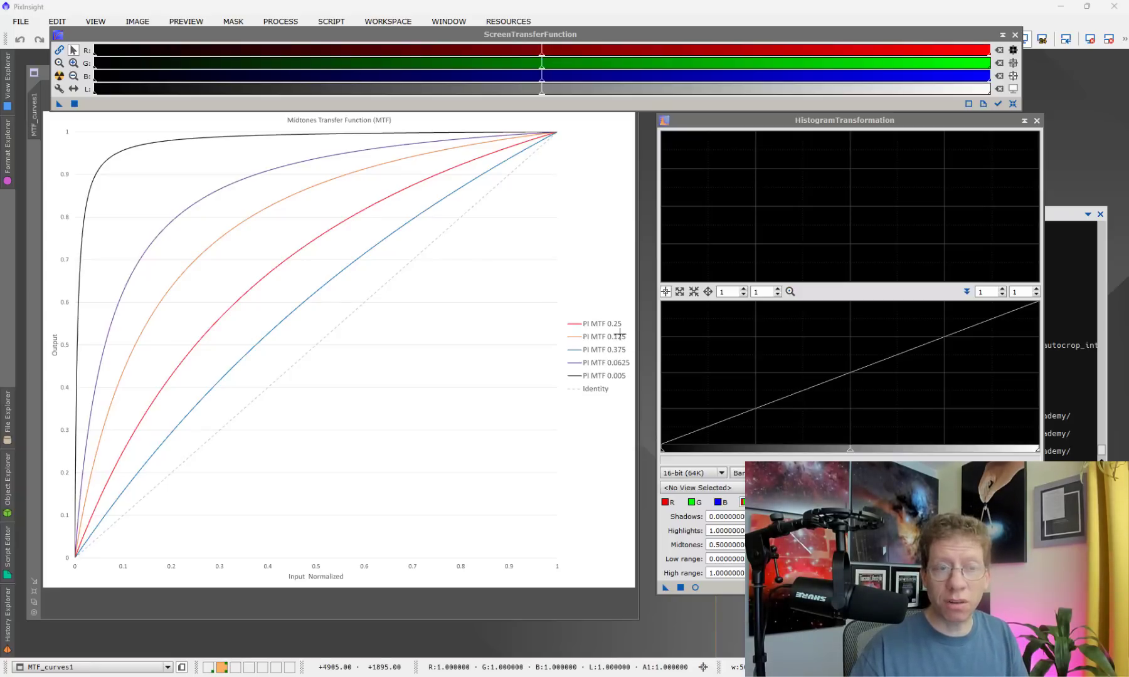
mouse_move(75, 501)
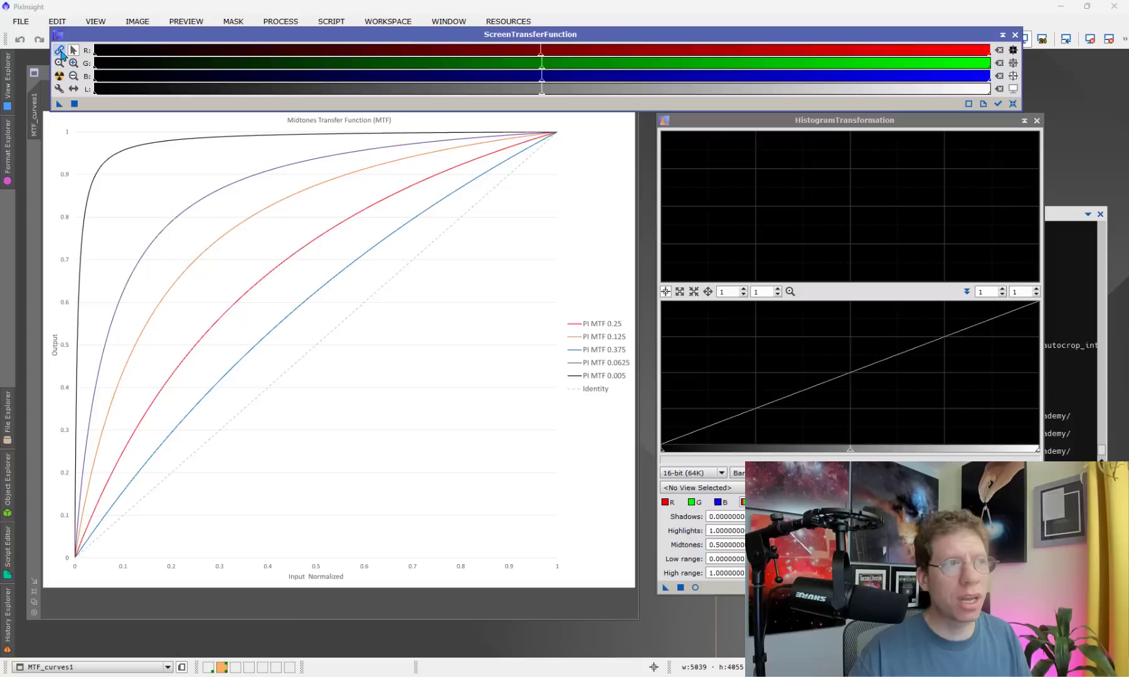
Move the STF window aside to show the Midtones Transfer Function curves chart.
left_click_drag(542, 71, 468, 70)
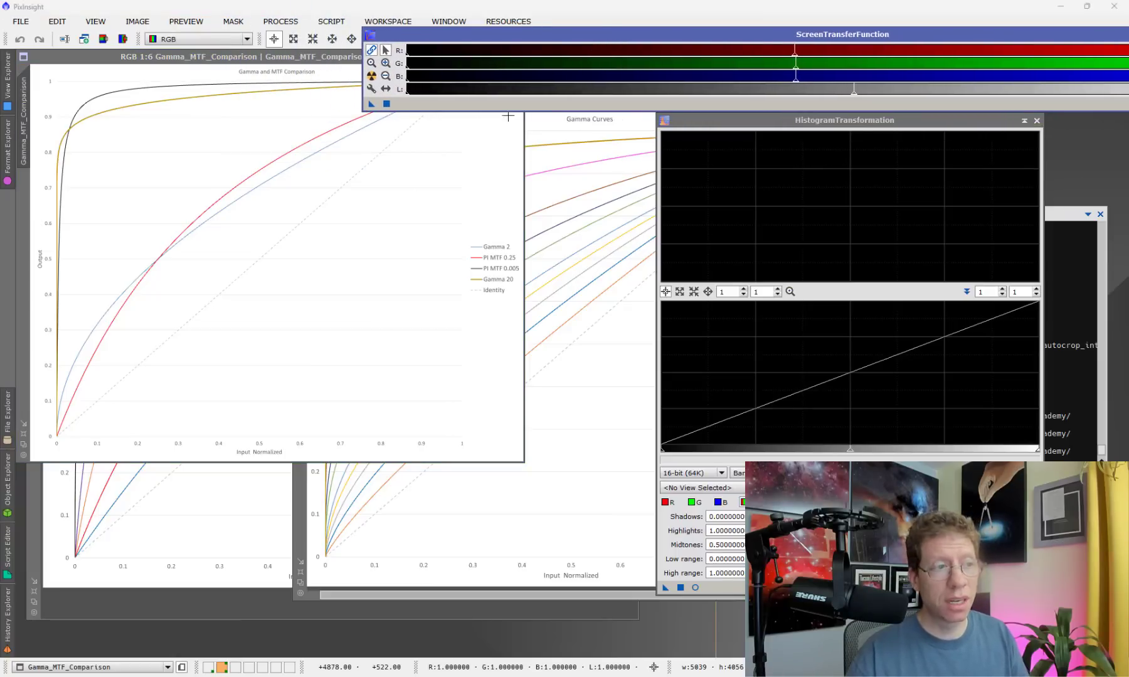
mouse_move(70, 354)
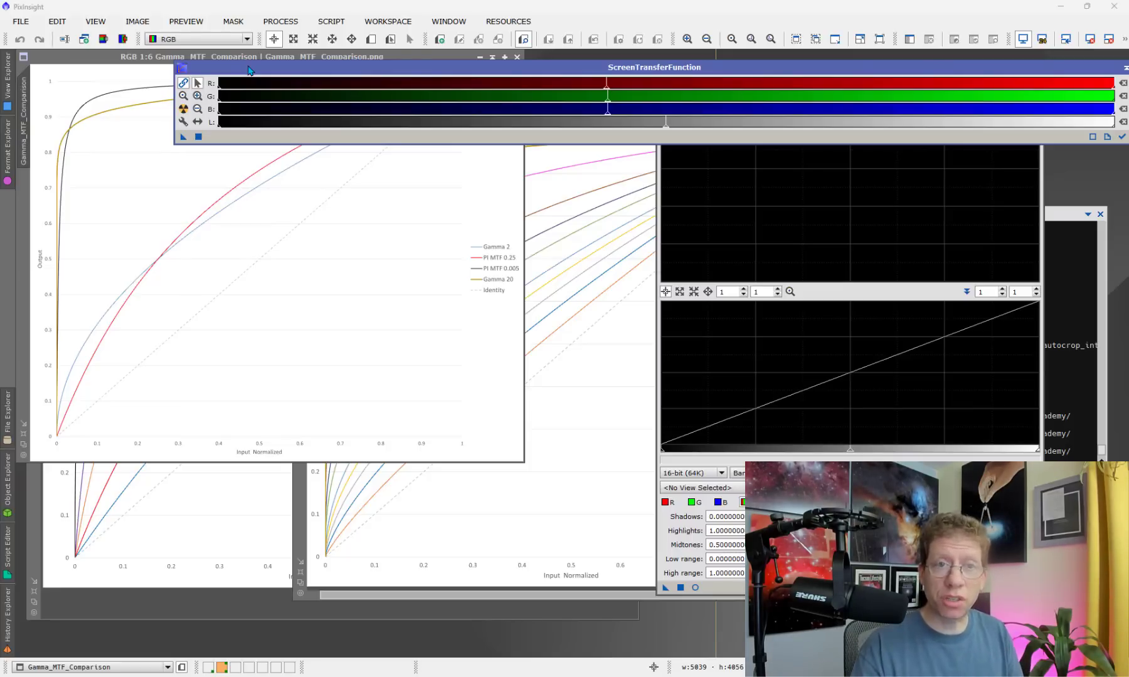
mouse_move(216, 597)
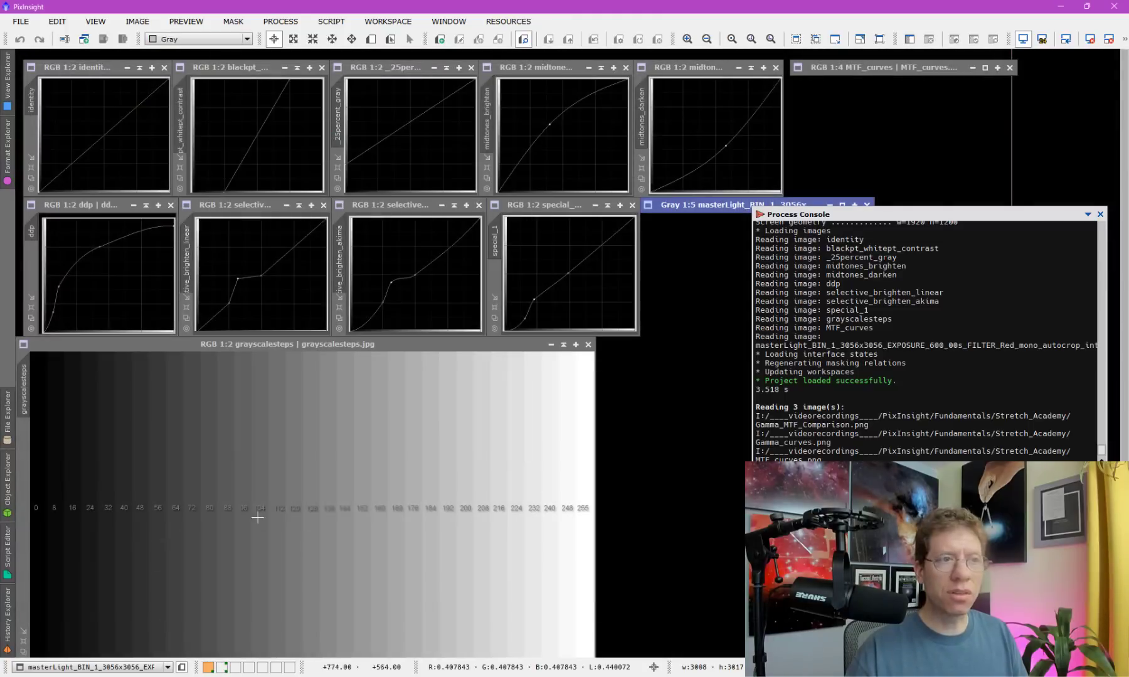
mouse_move(507, 462)
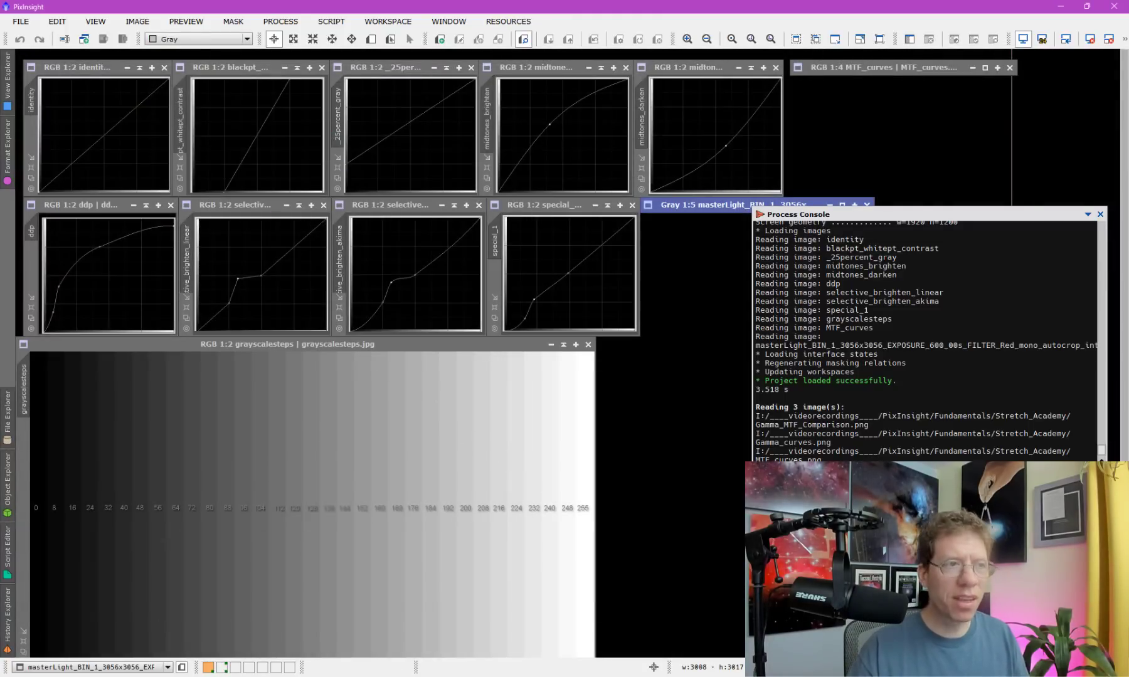
mouse_move(63, 189)
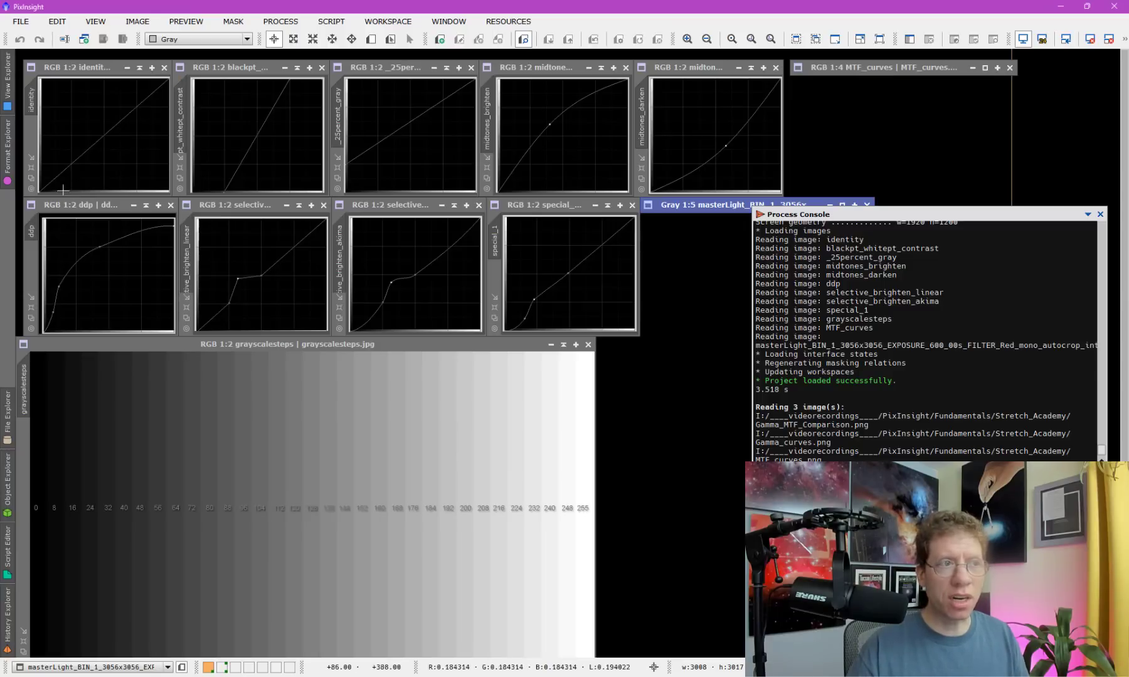
mouse_move(94, 162)
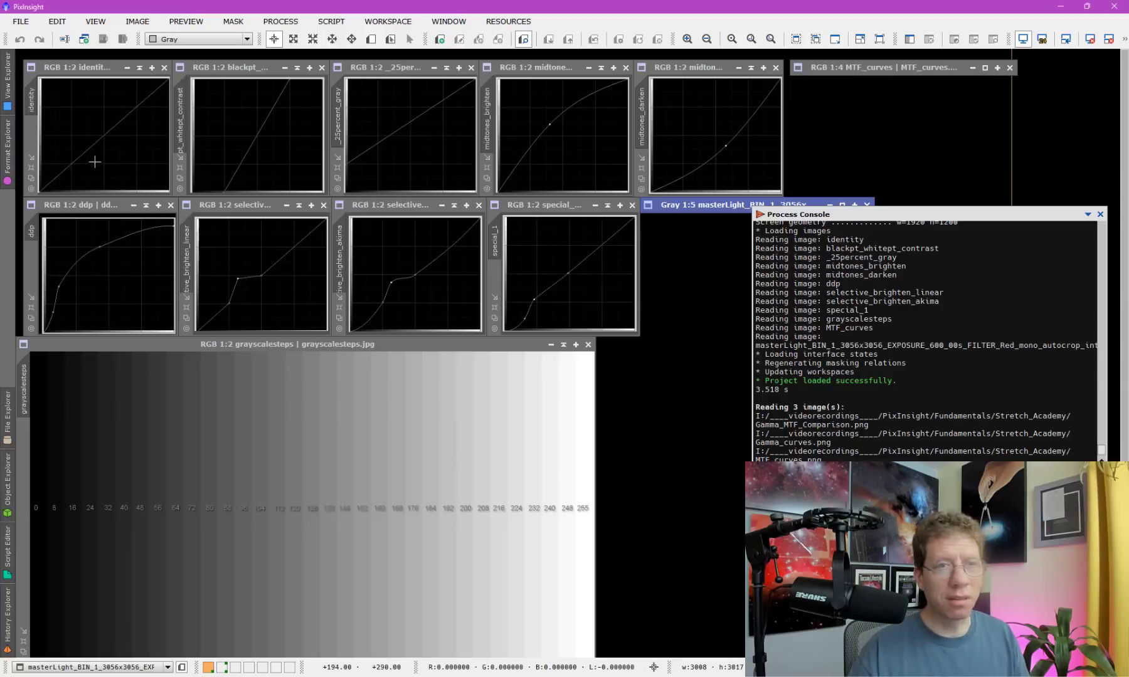
mouse_move(89, 149)
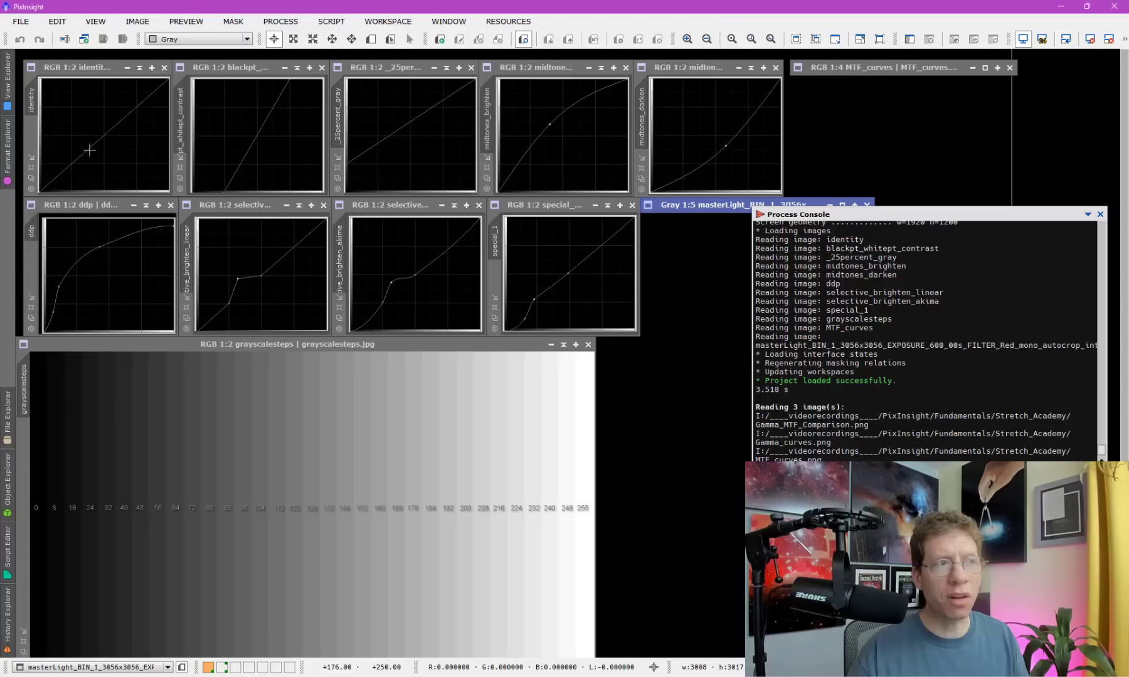
mouse_move(47, 148)
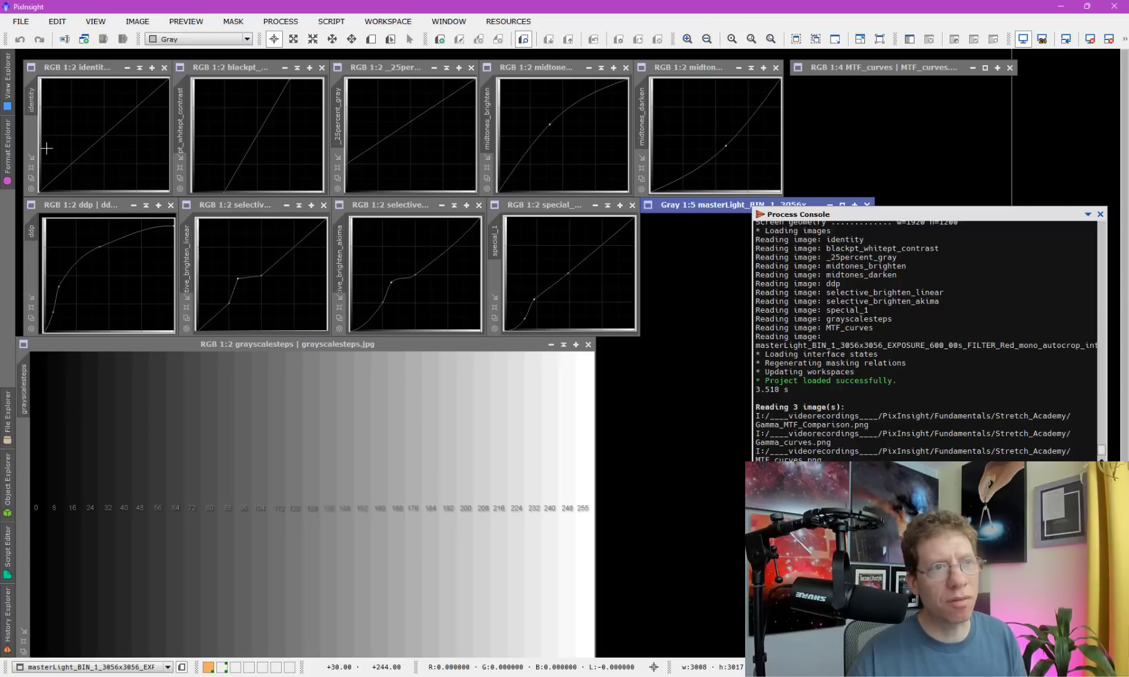
mouse_move(563, 113)
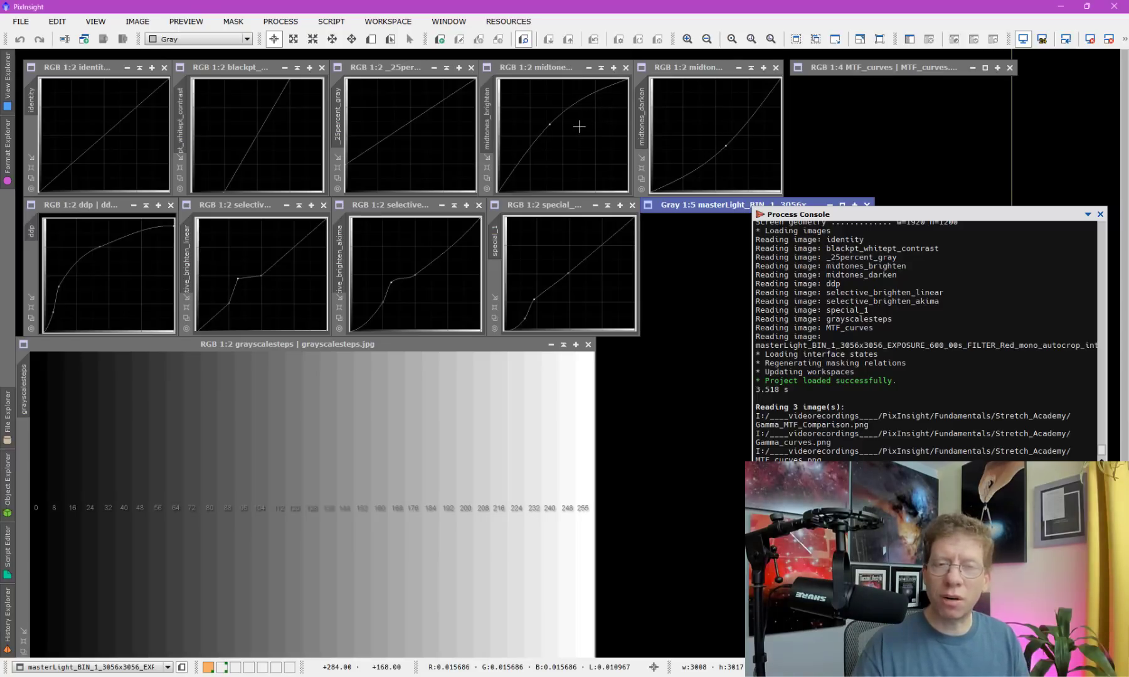
mouse_move(755, 128)
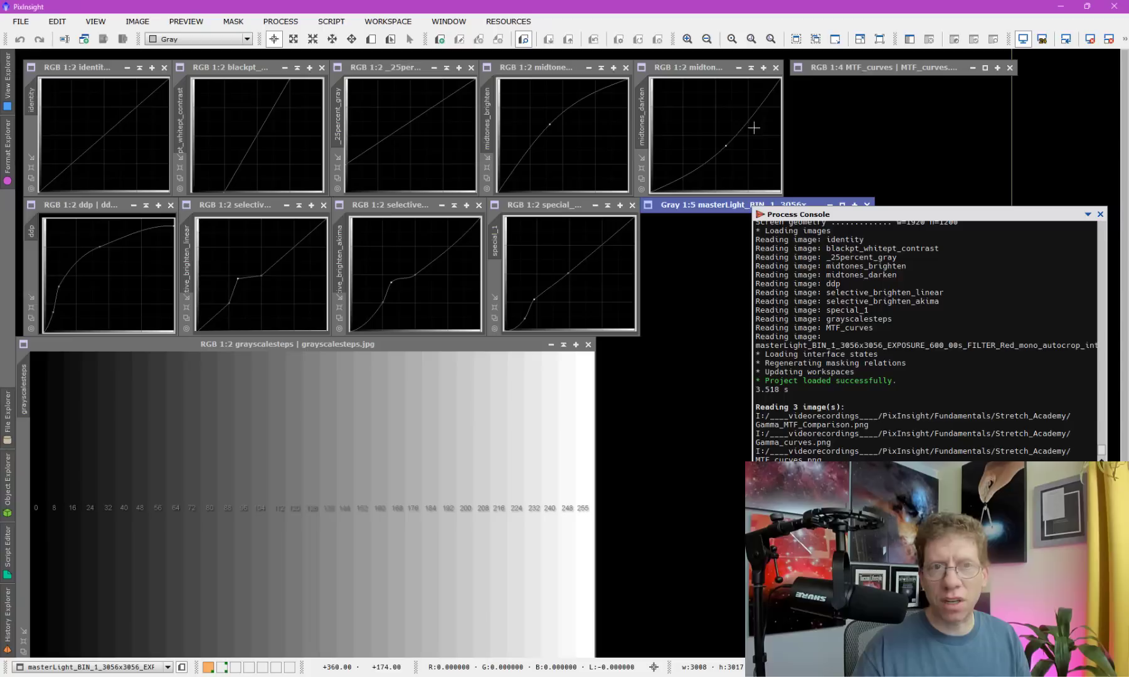
mouse_move(746, 110)
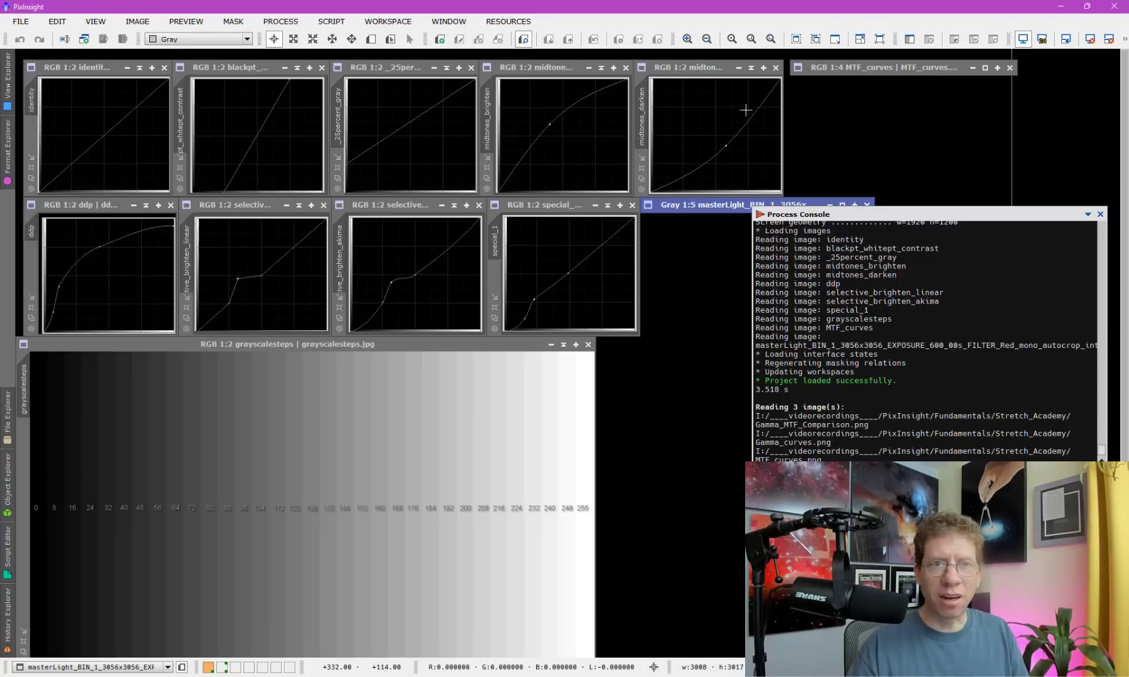
mouse_move(720, 140)
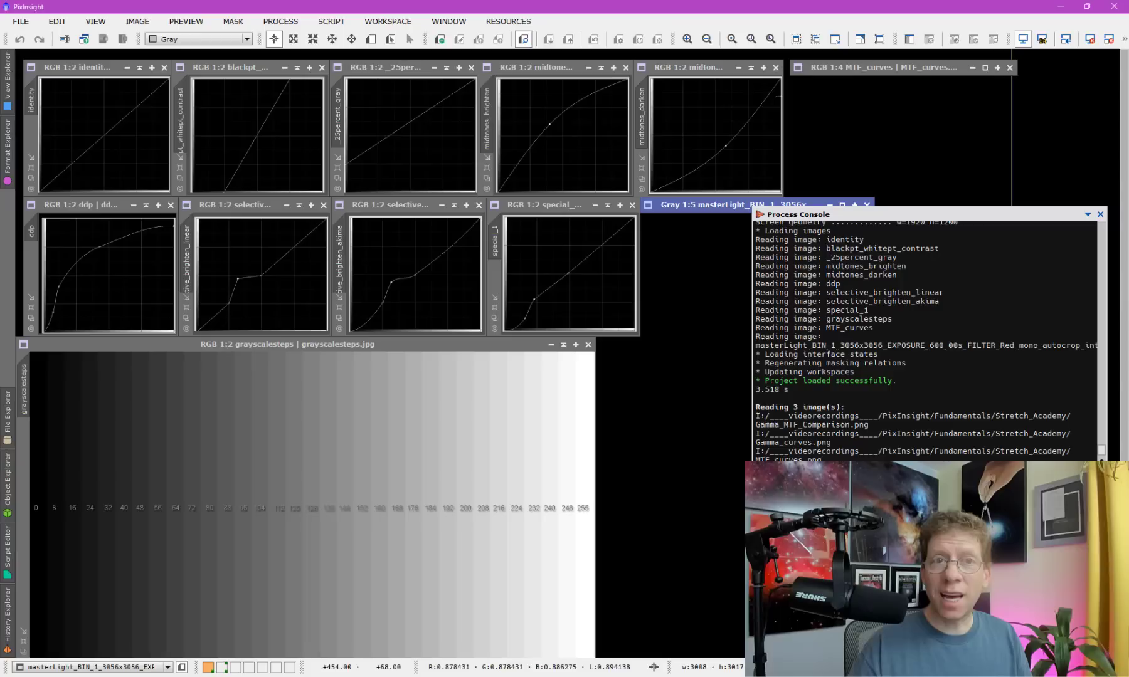
mouse_move(704, 173)
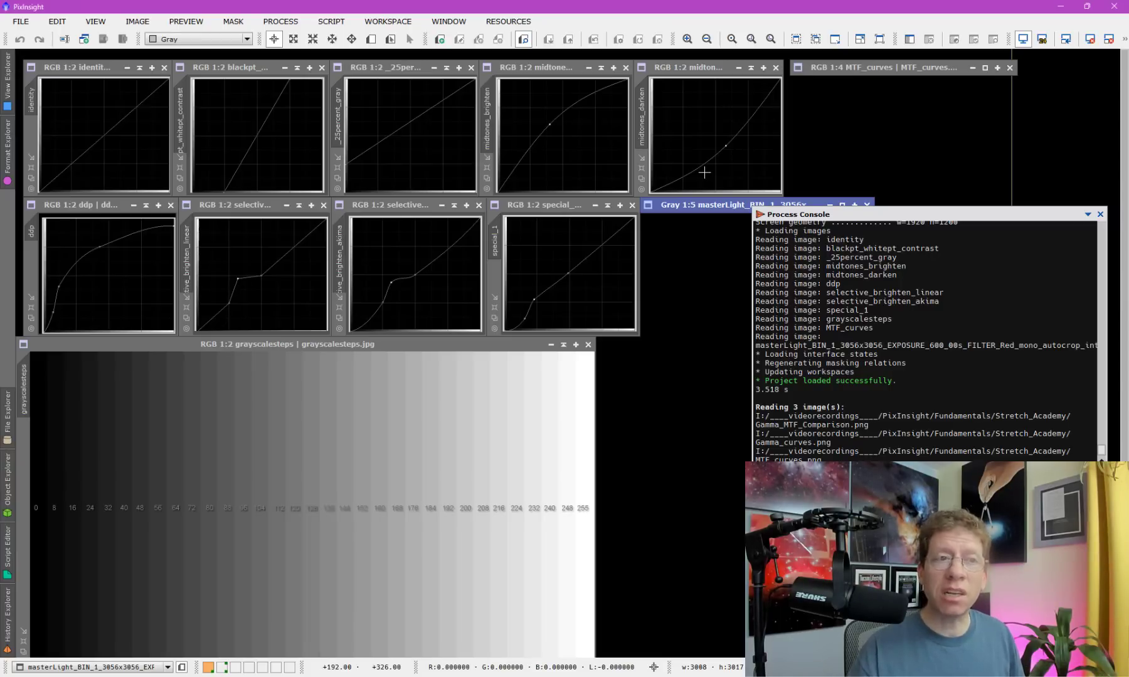
mouse_move(399, 293)
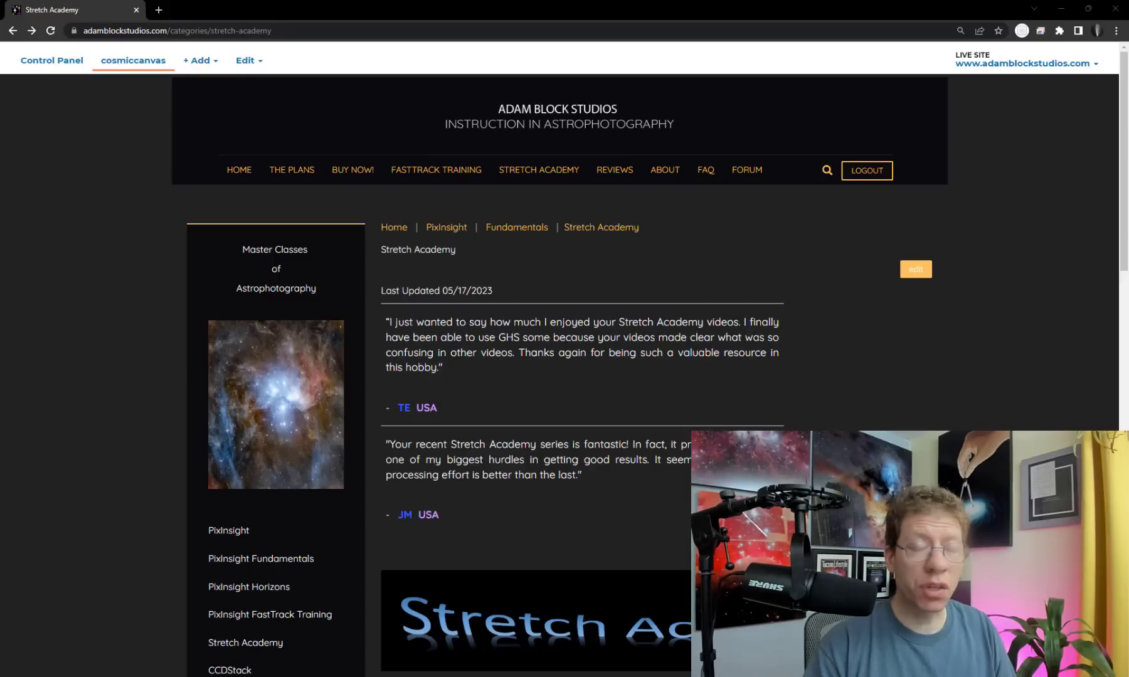
Scroll the Stretch Academy course page down to its full video lesson list with durations.
scroll("down", 3)
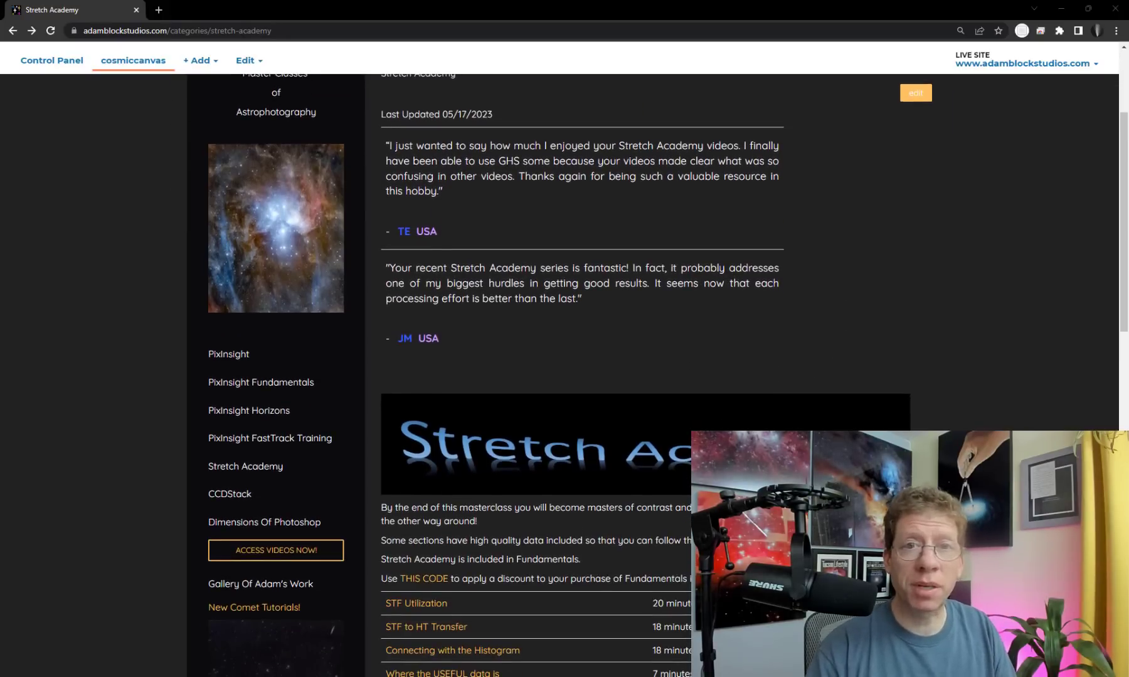
scroll("down", 3)
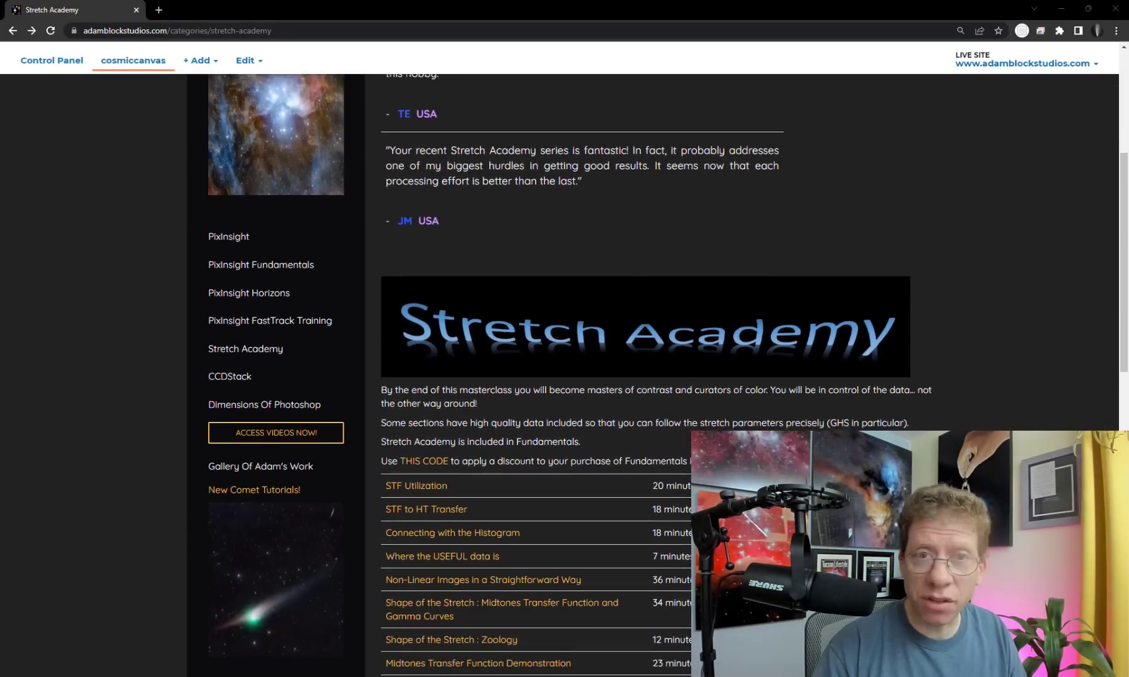
scroll("down", 3)
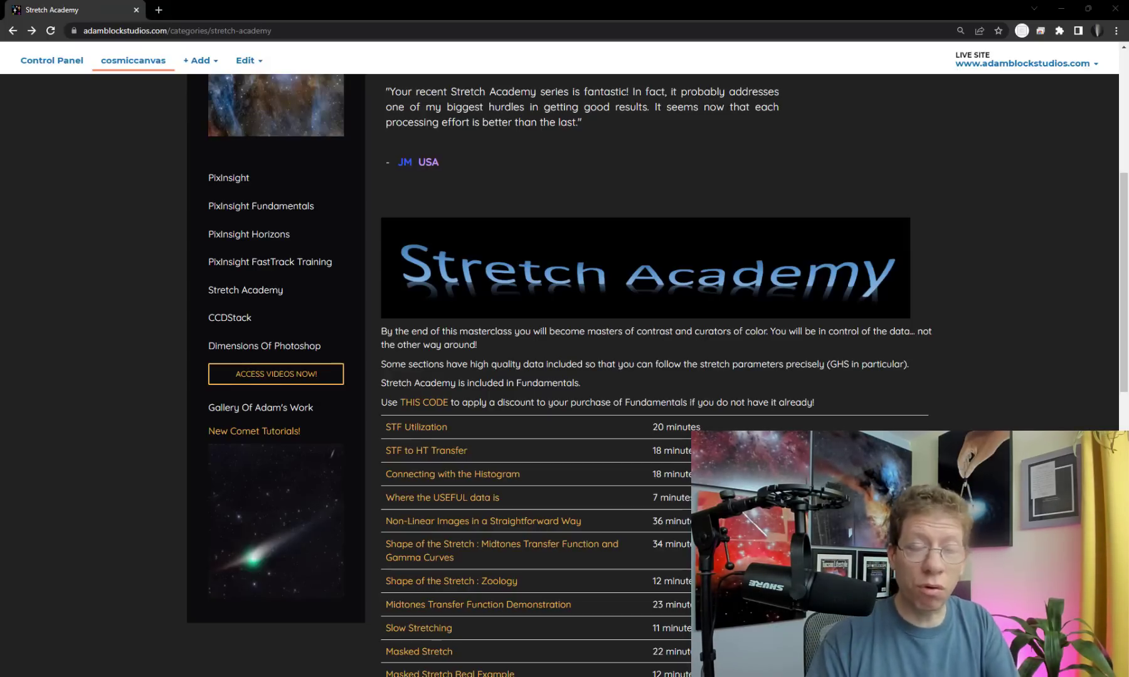
scroll("down", 3)
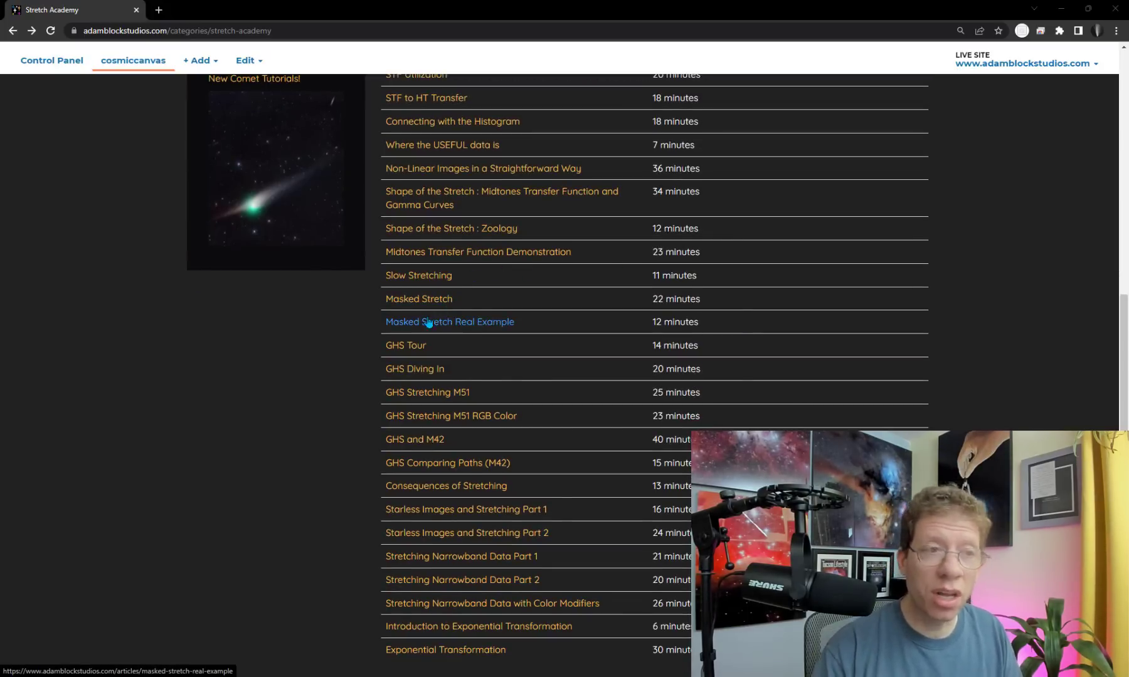
mouse_move(338, 364)
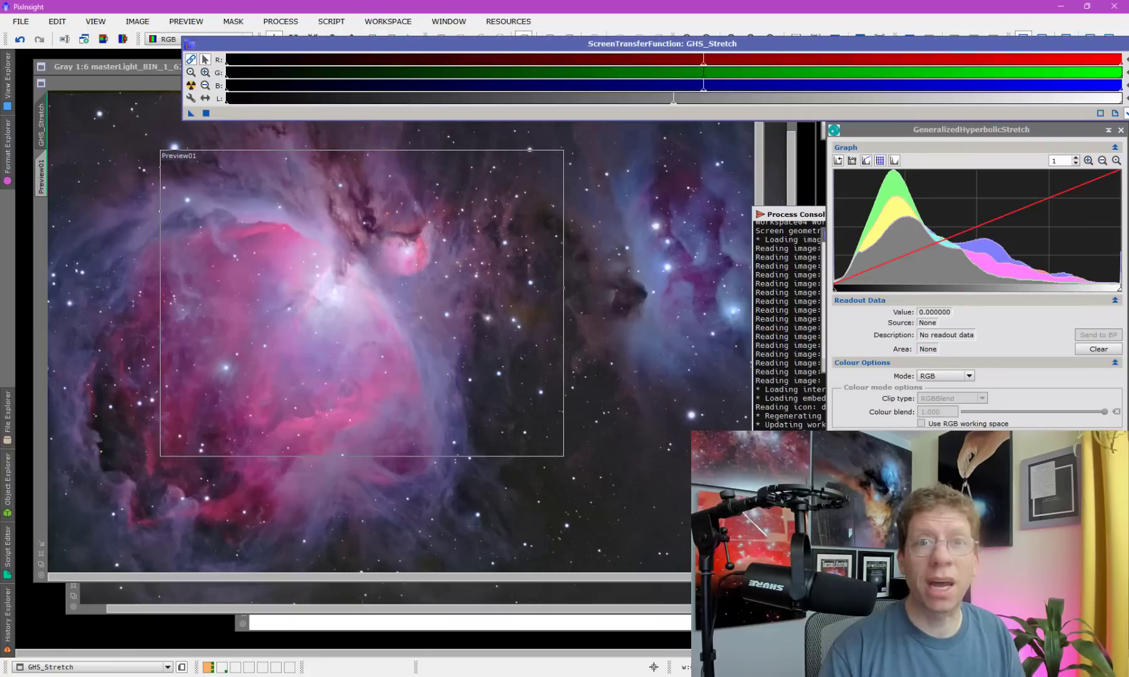
mouse_move(737, 286)
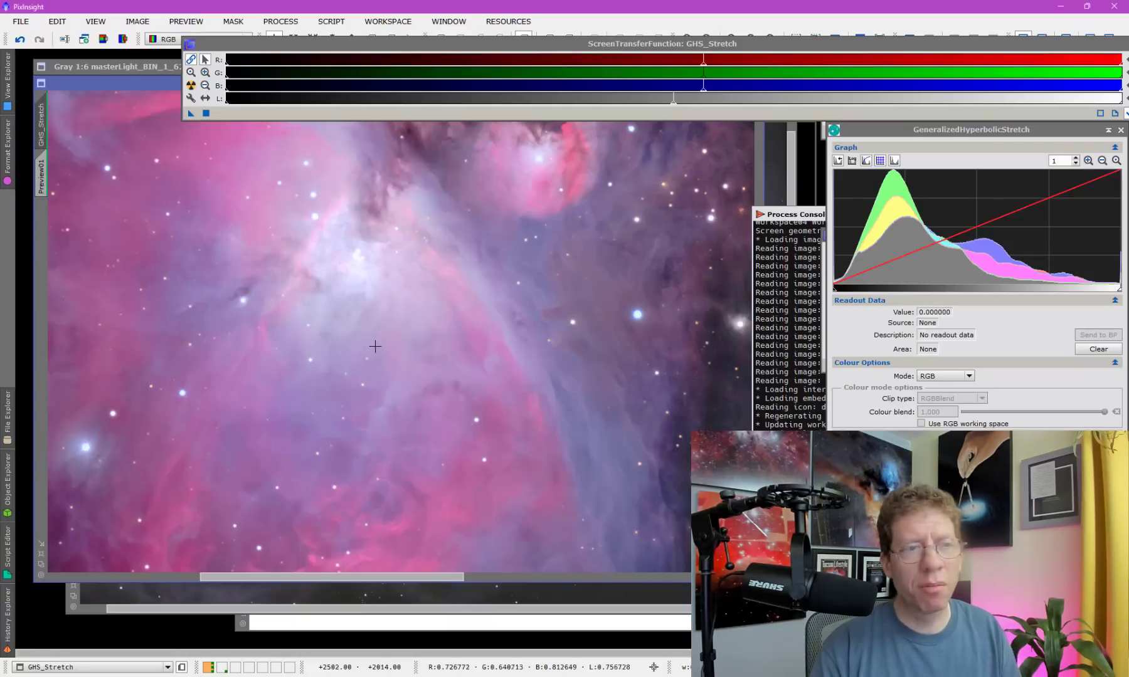
mouse_move(380, 290)
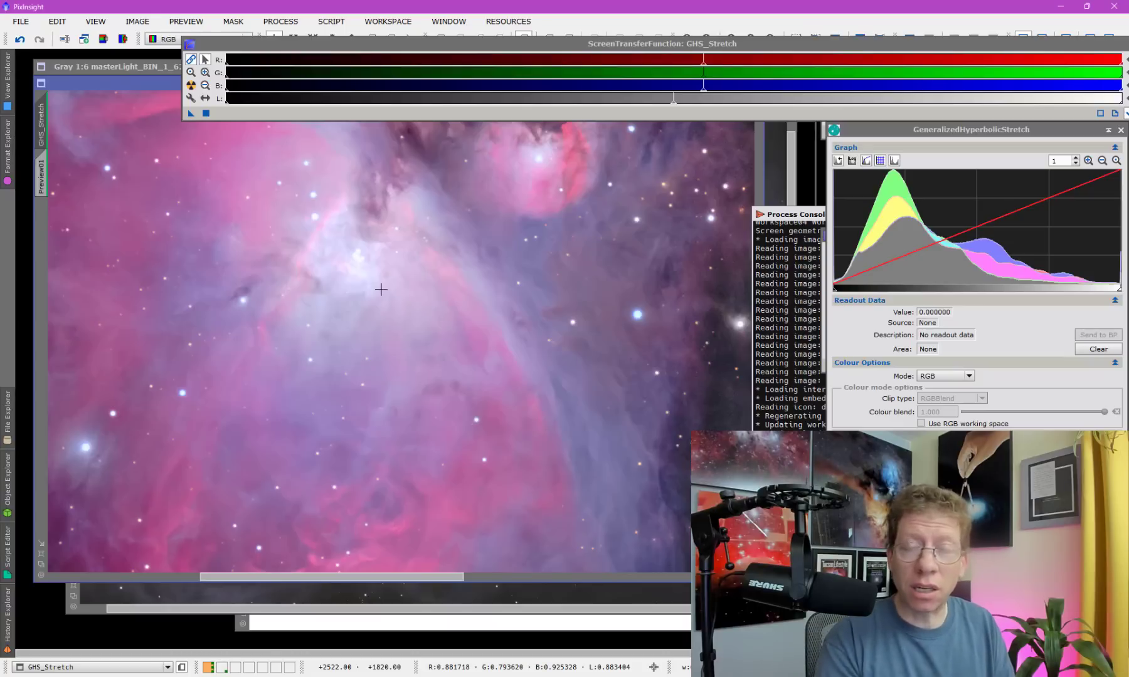
mouse_move(373, 338)
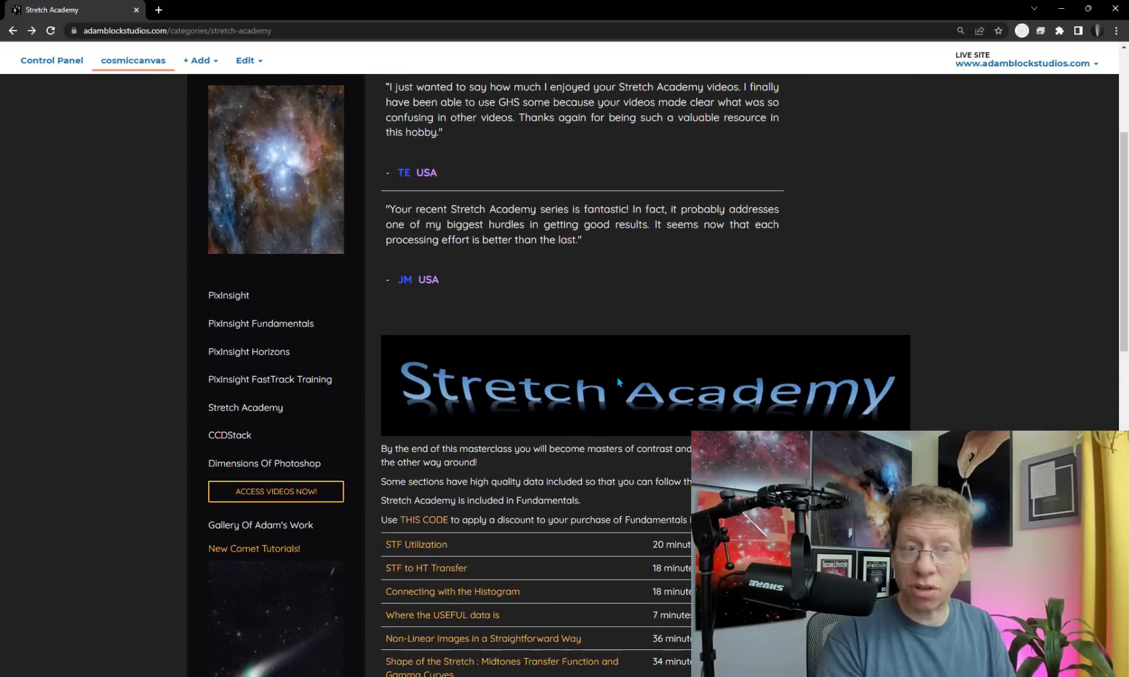
mouse_move(608, 363)
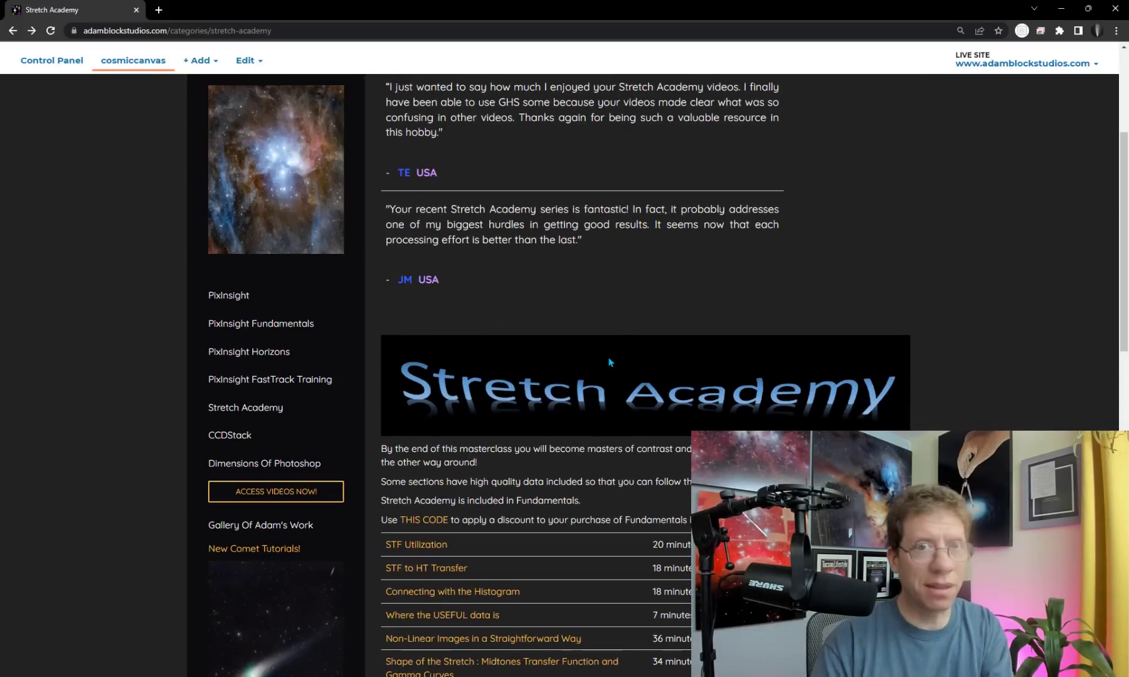
Scroll further through the Stretch Academy lessons to the GHS and starless stretching videos.
scroll("down", 3)
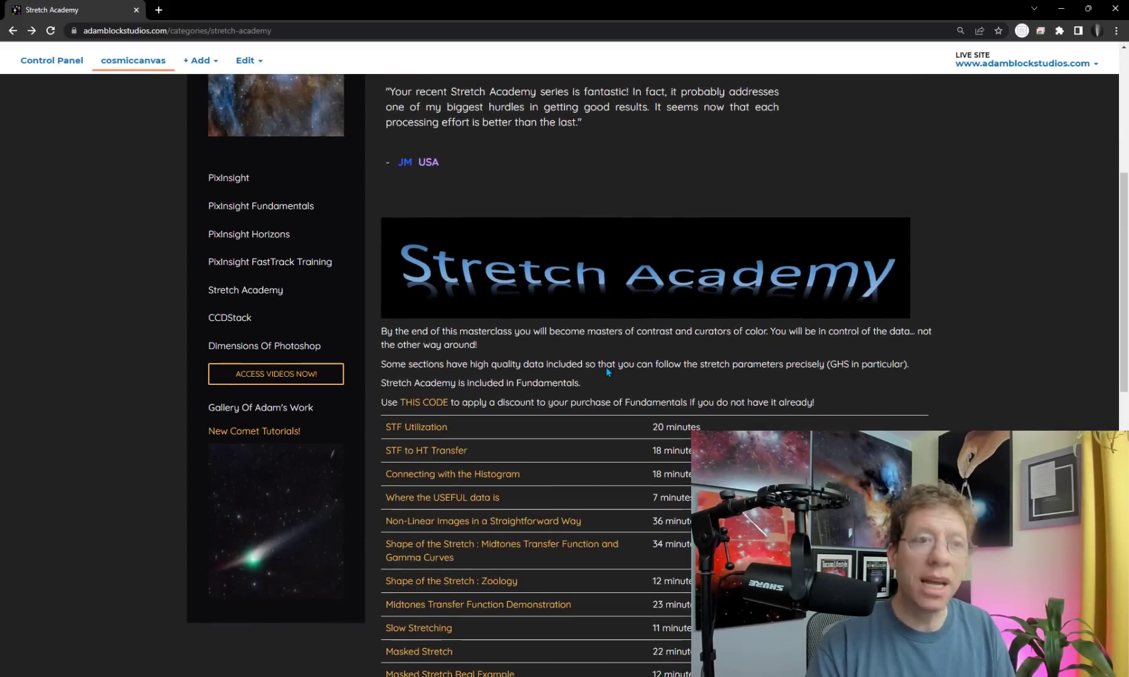
scroll("down", 3)
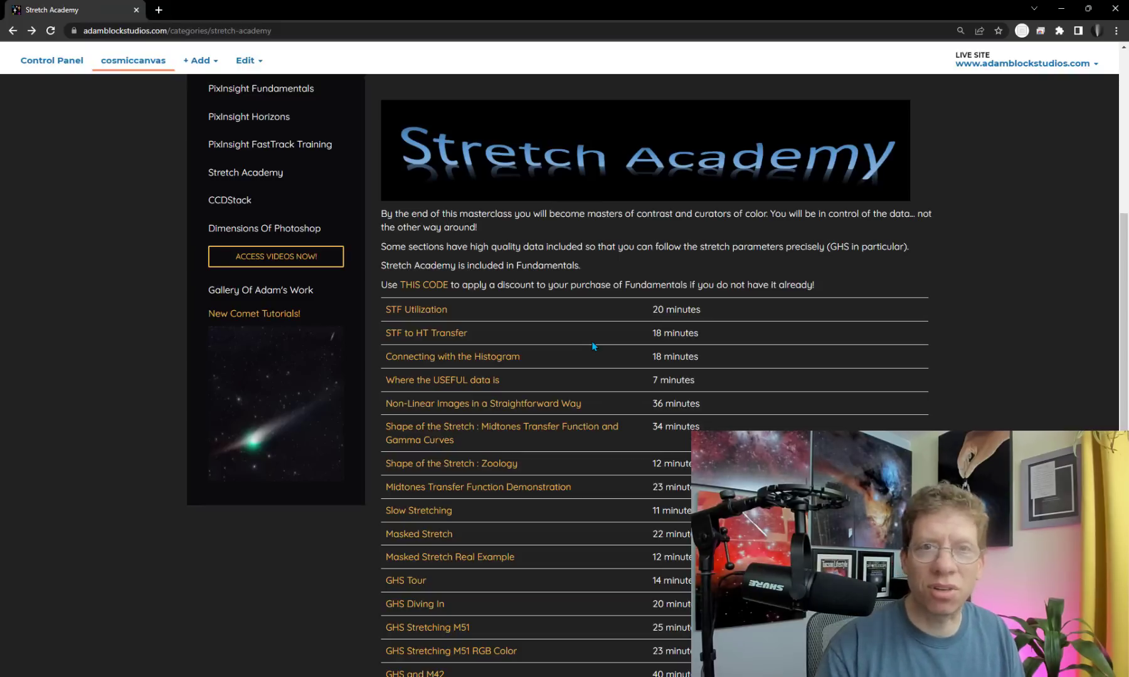
scroll("down", 3)
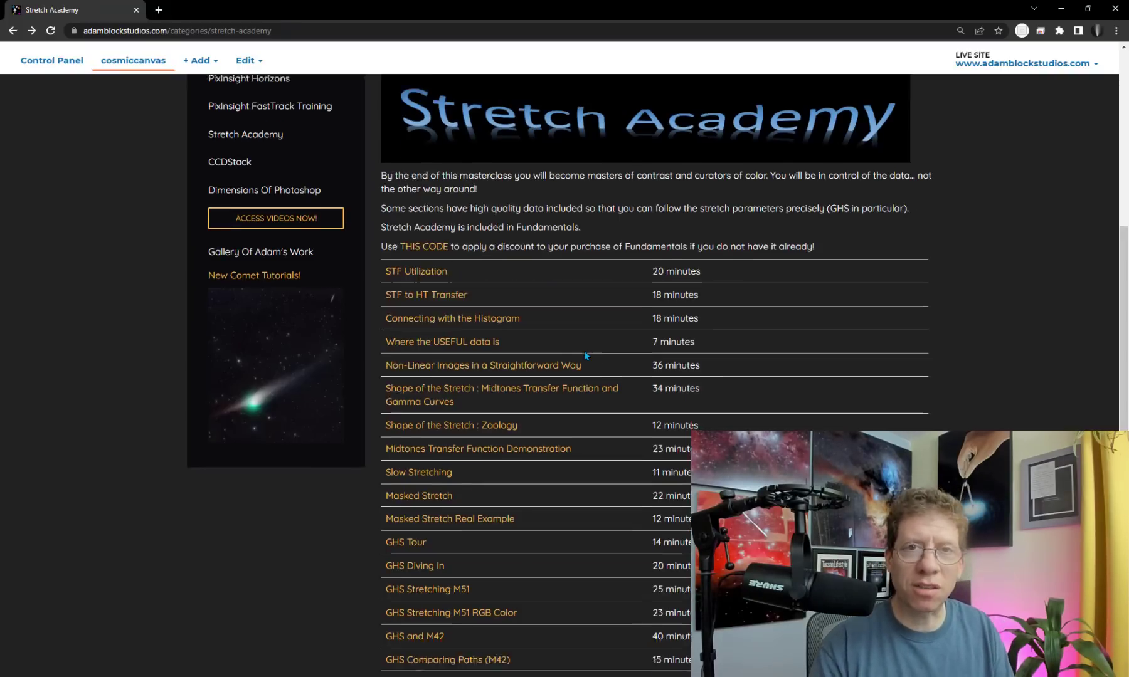
scroll("down", 3)
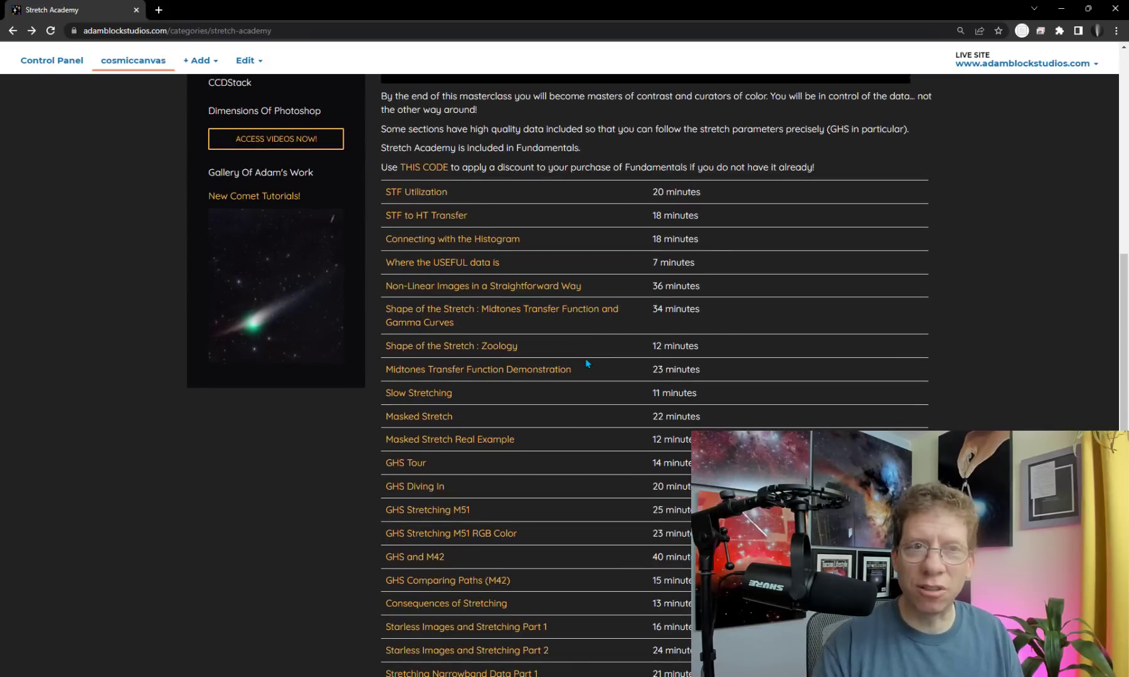